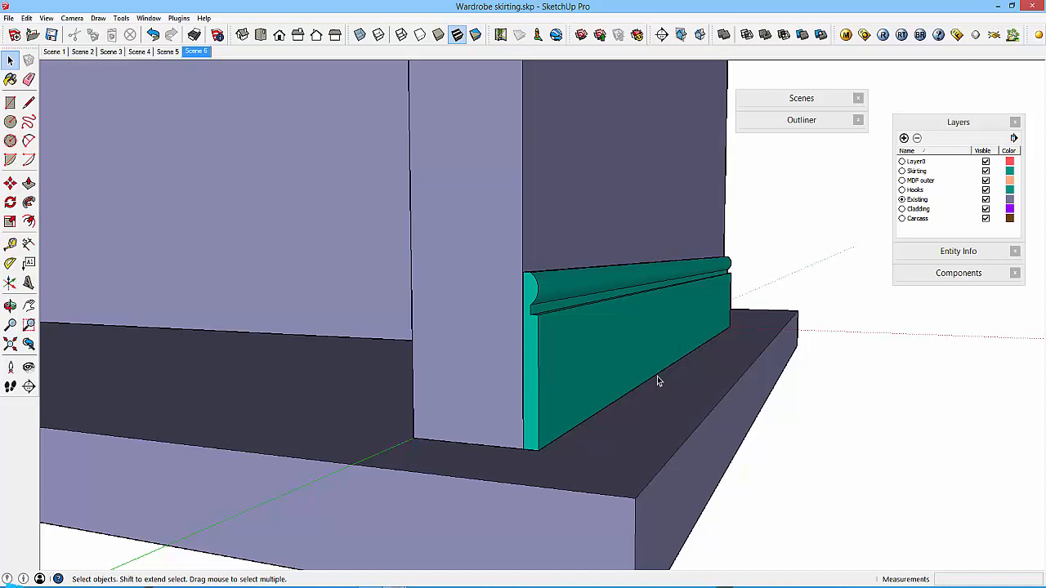
Draw a thin purple rectangle on the wardrobe's green side face for the skirting profile.
drag(660, 383, 696, 339)
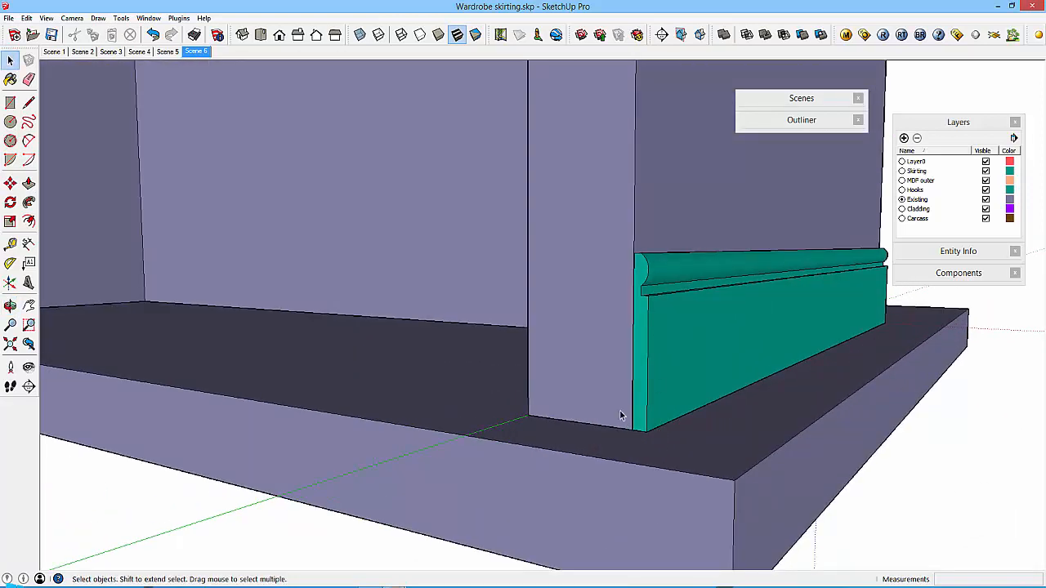
mouse_move(638, 301)
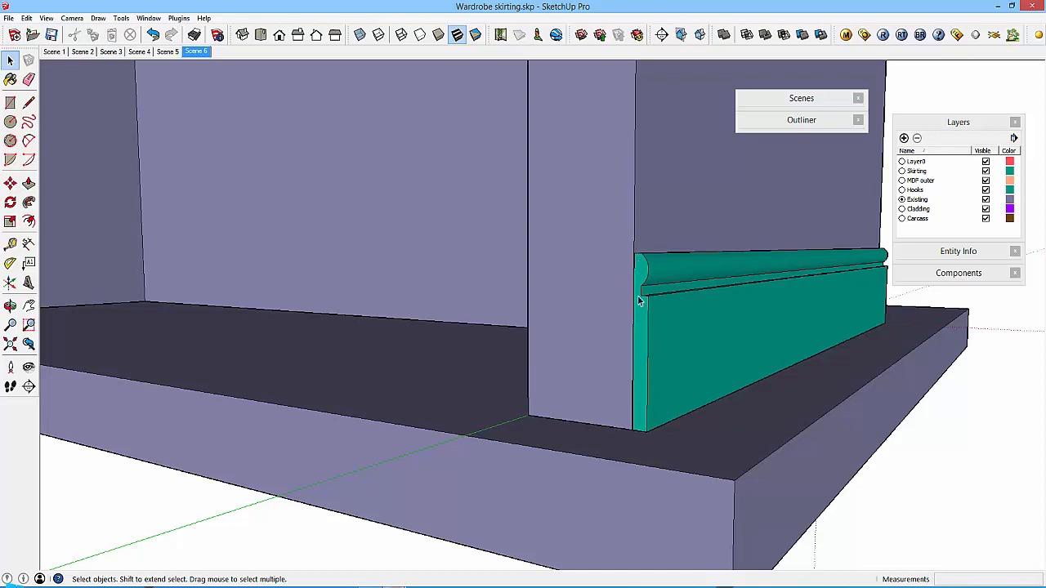
mouse_move(640, 314)
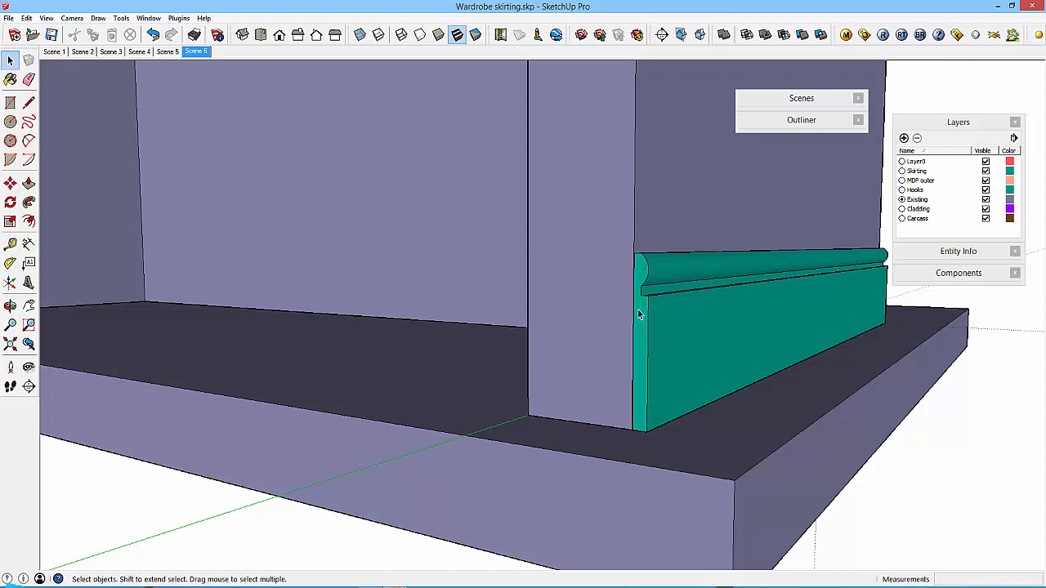
mouse_move(637, 354)
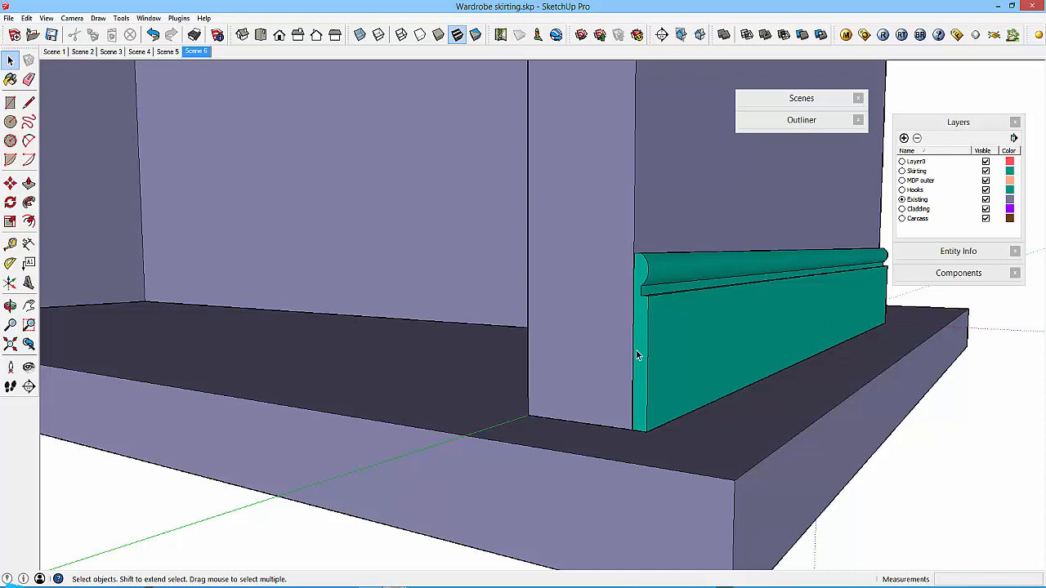
mouse_move(961, 265)
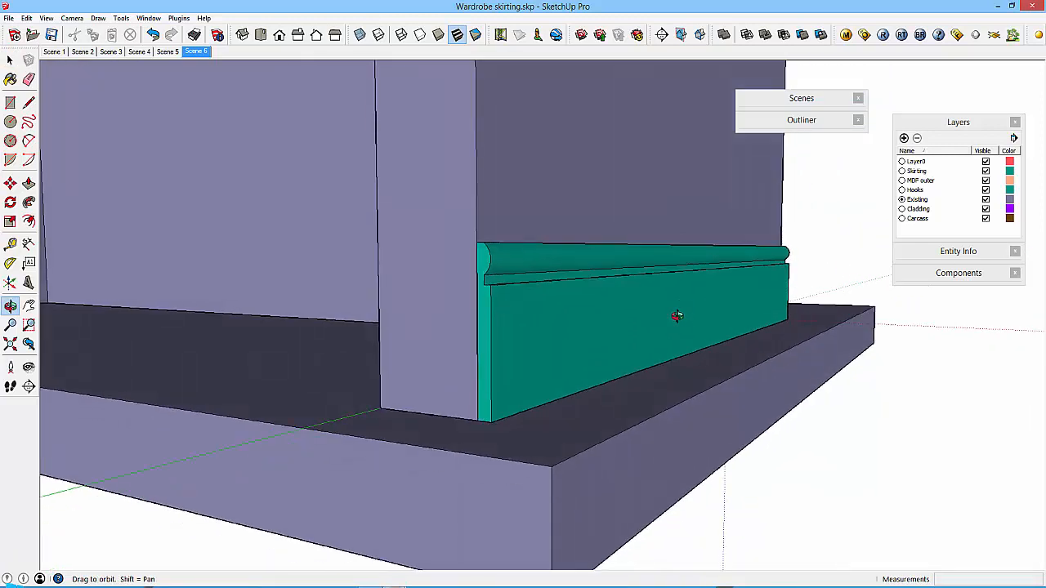
click(9, 60)
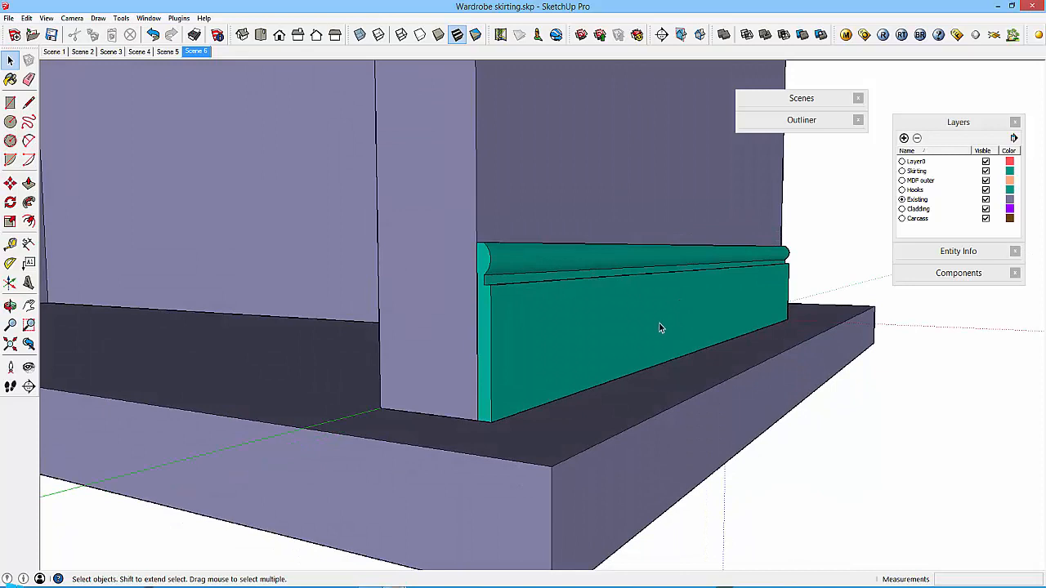
mouse_move(483, 356)
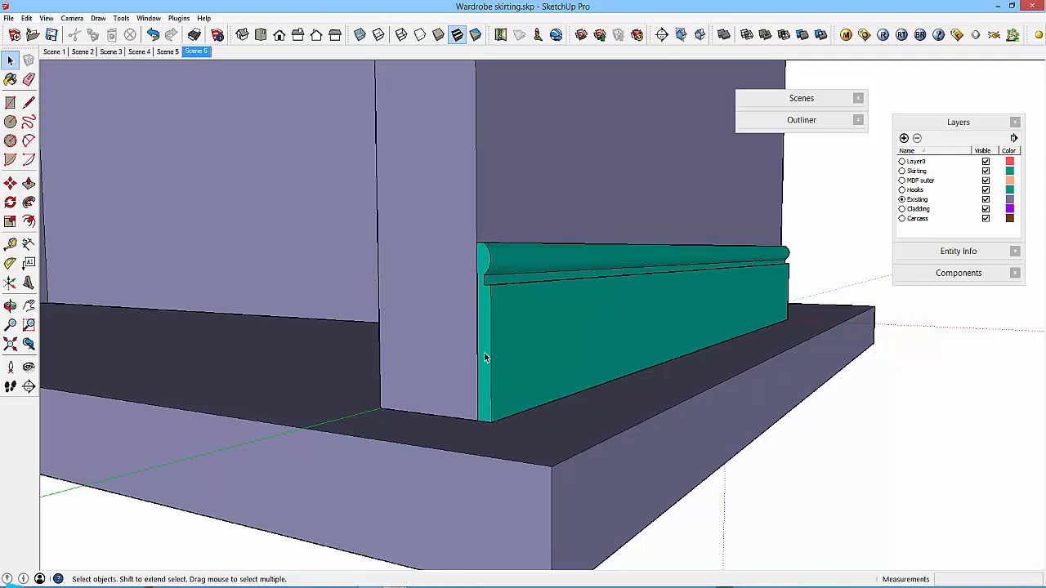
mouse_move(538, 288)
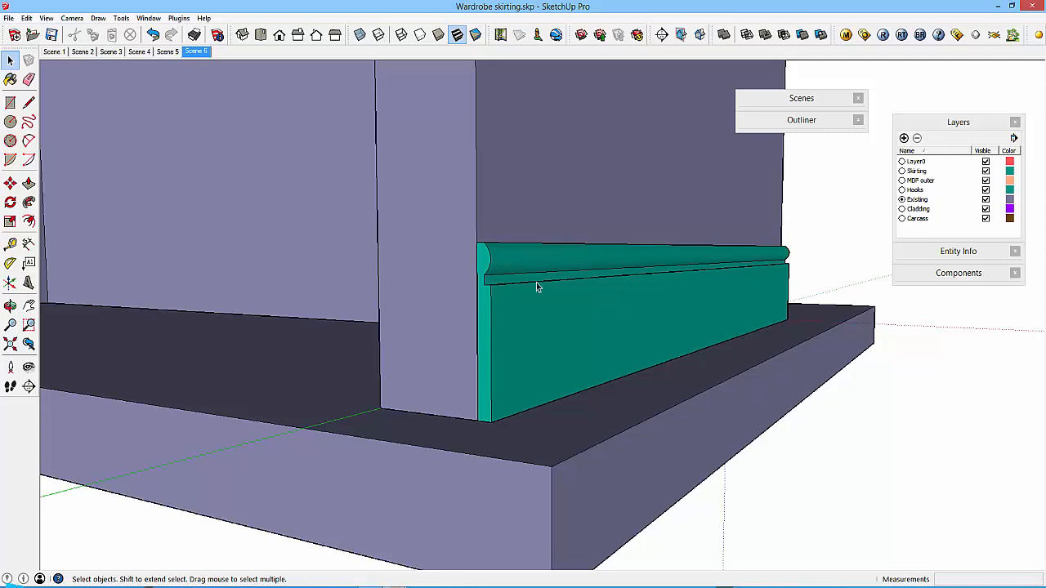
mouse_move(484, 267)
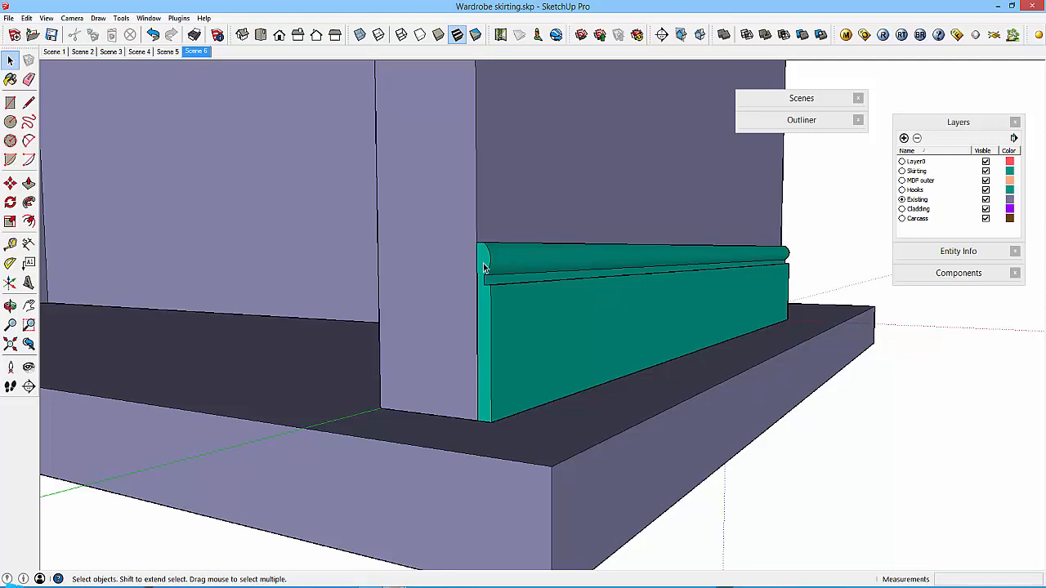
mouse_move(472, 317)
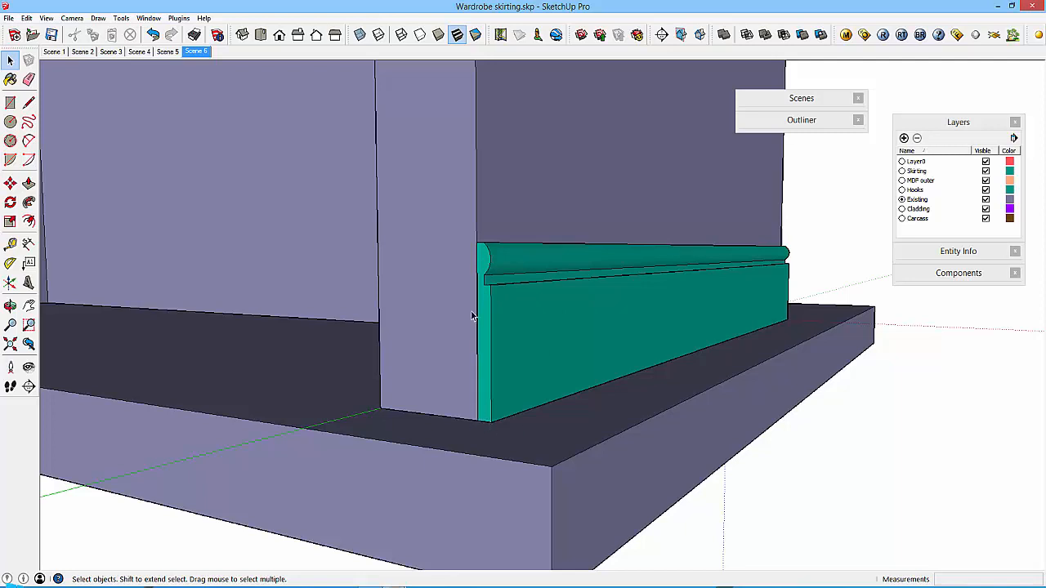
mouse_move(493, 252)
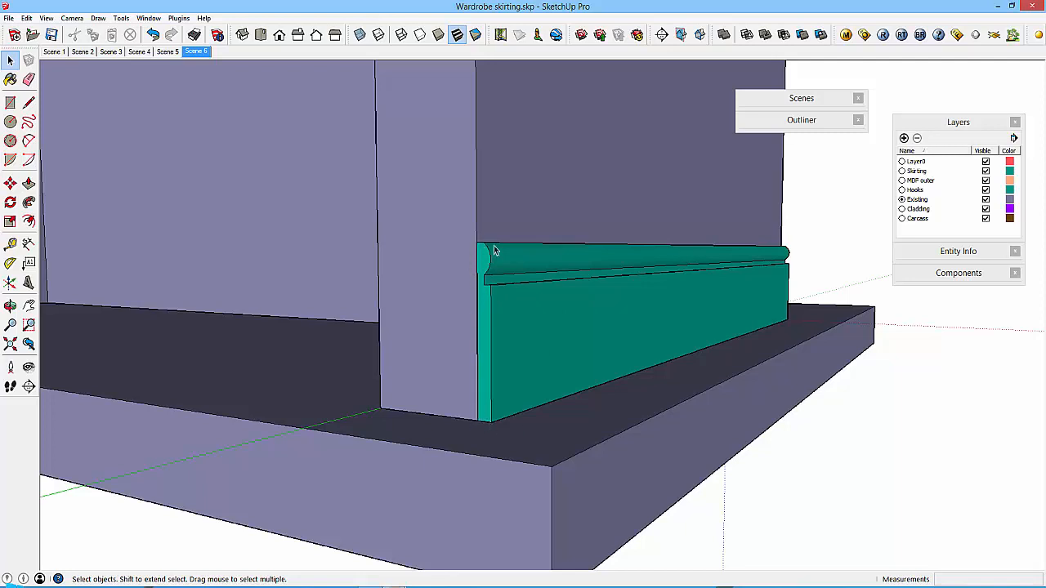
mouse_move(477, 245)
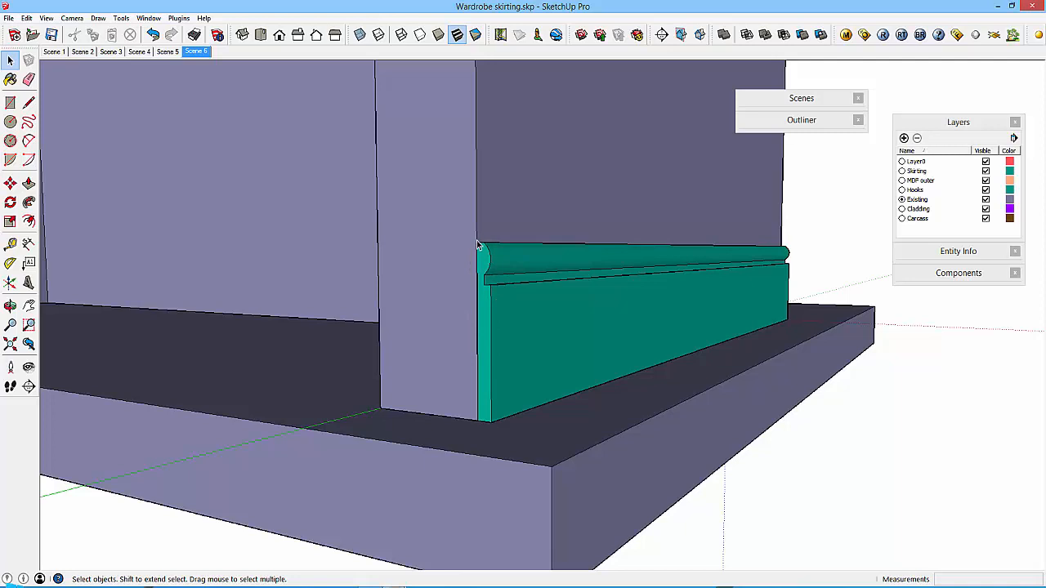
mouse_move(492, 297)
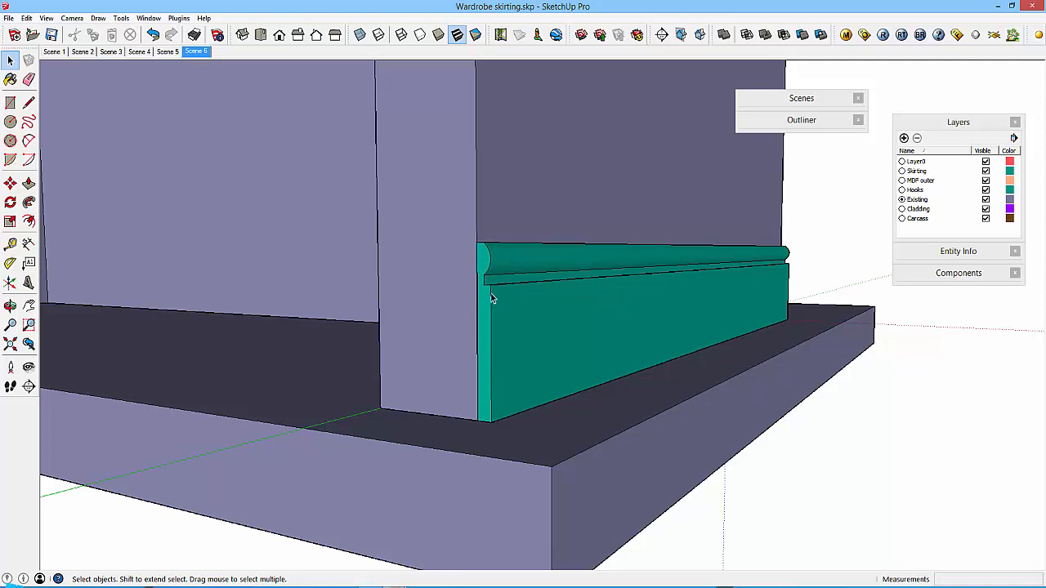
mouse_move(487, 288)
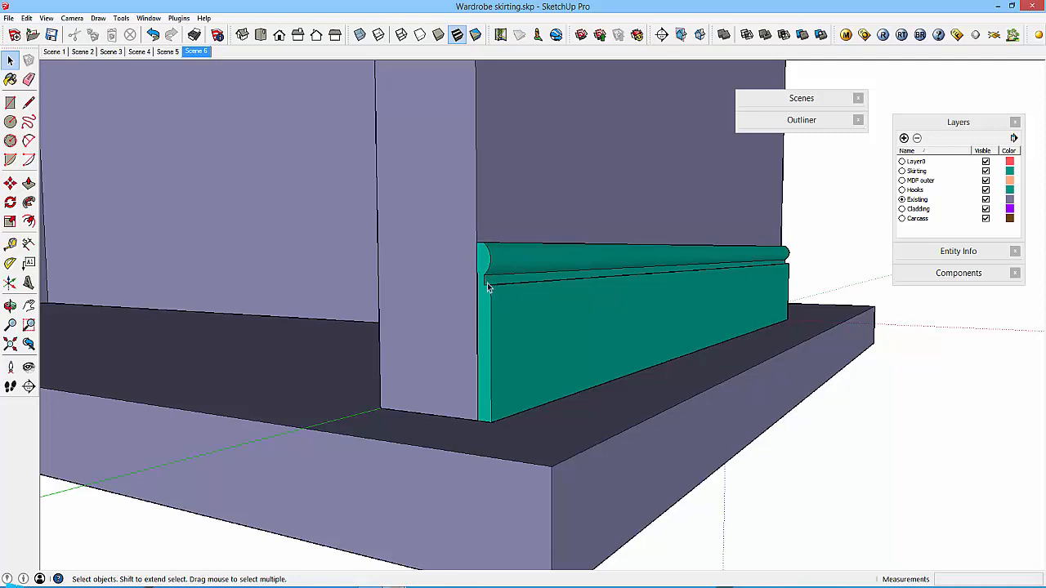
mouse_move(490, 248)
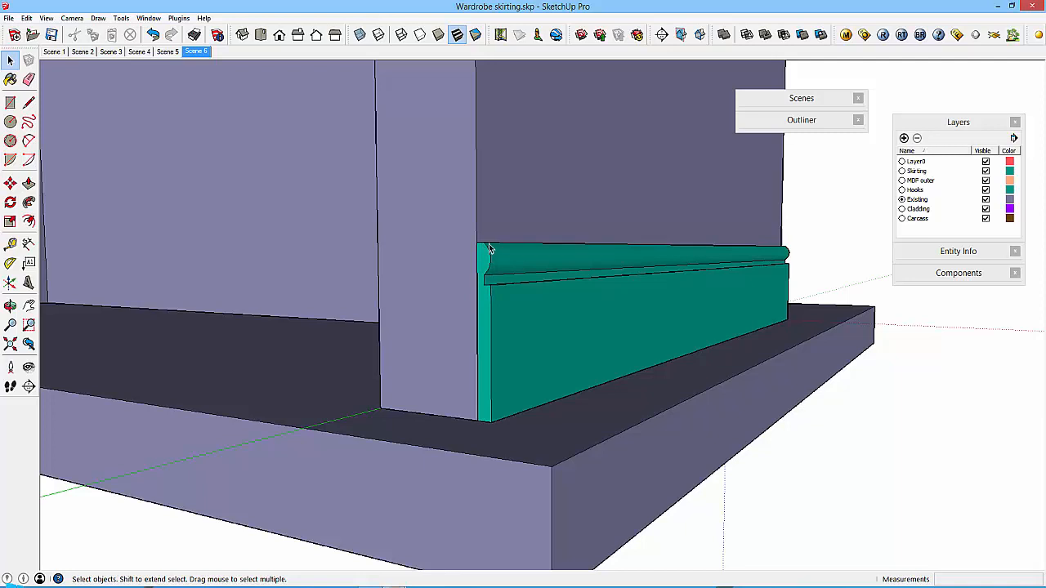
mouse_move(490, 244)
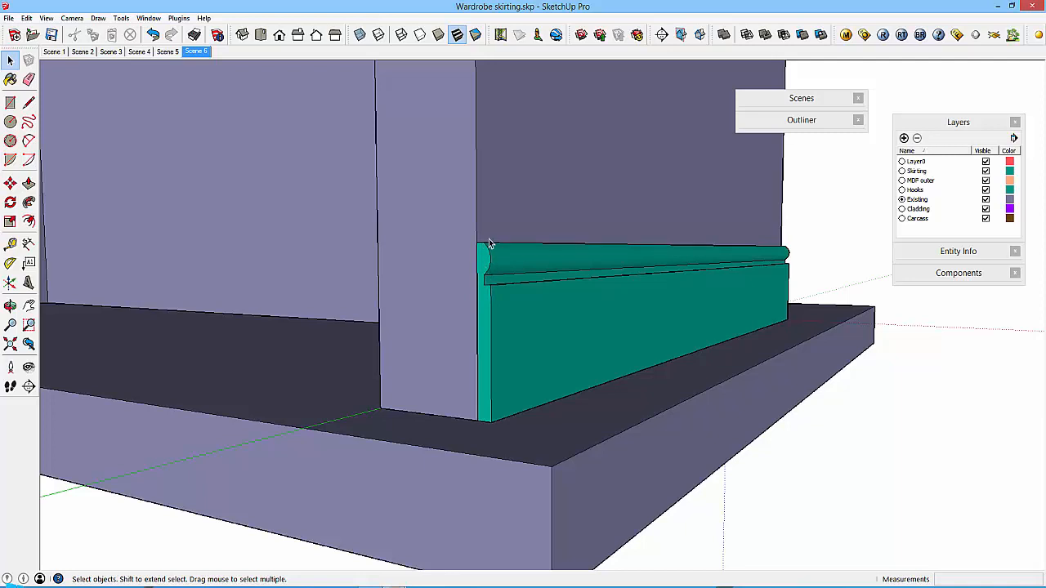
mouse_move(408, 546)
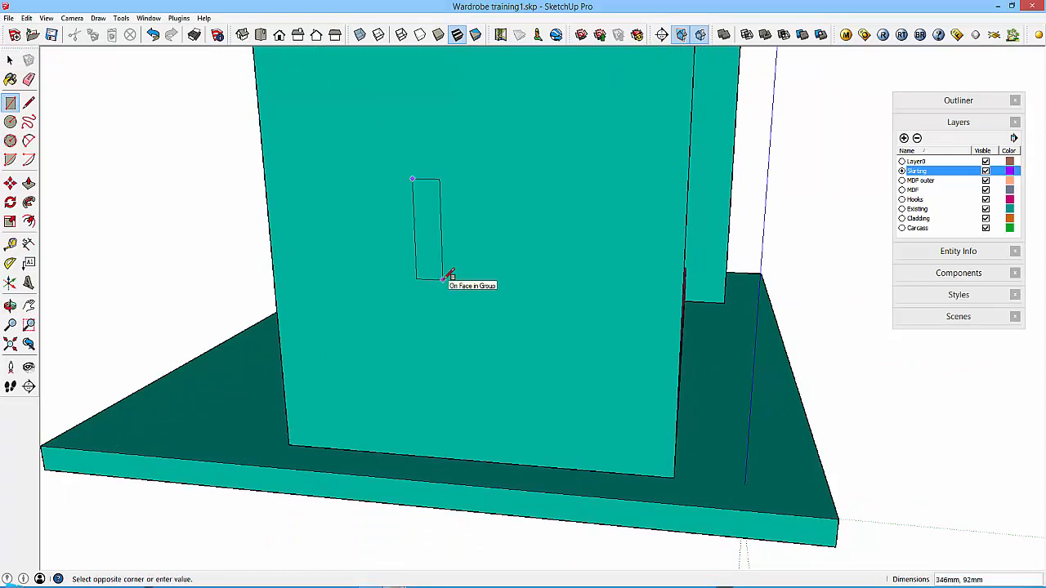
mouse_move(446, 276)
text(19,200)
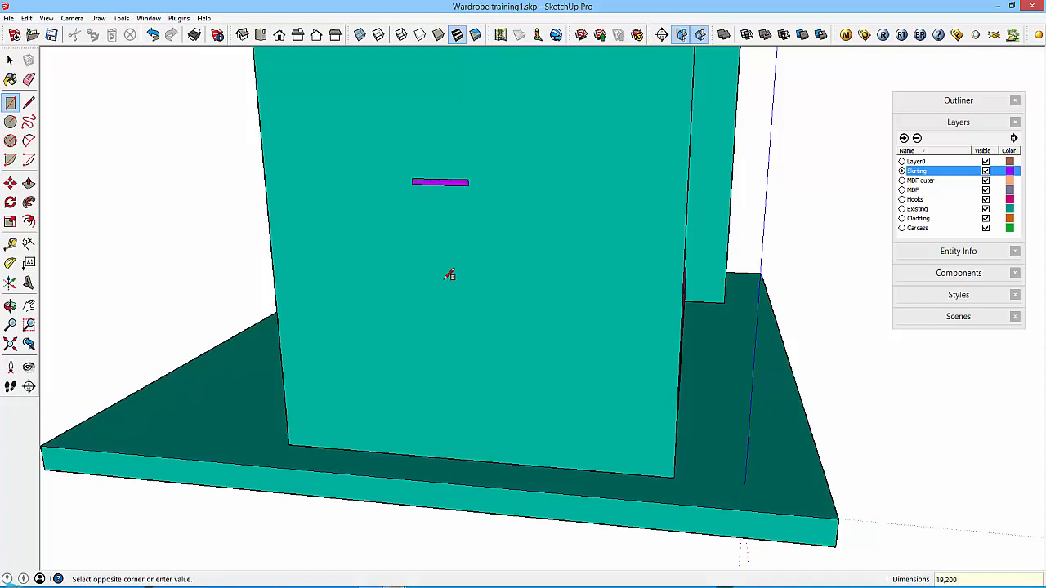
click(9, 60)
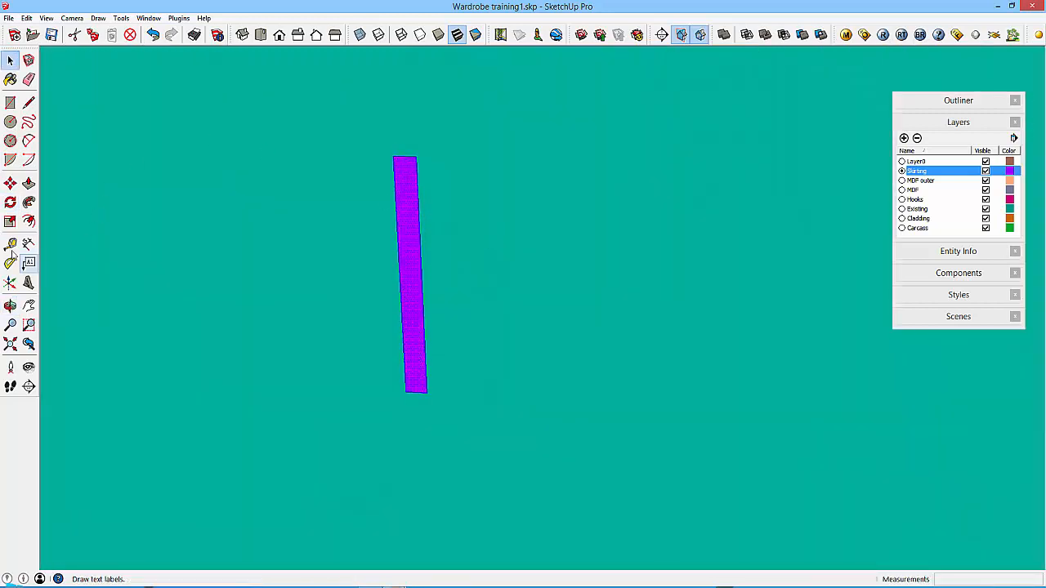
Pull Tape Measure guide lines across the top of the purple profile to mark the notch.
click(10, 243)
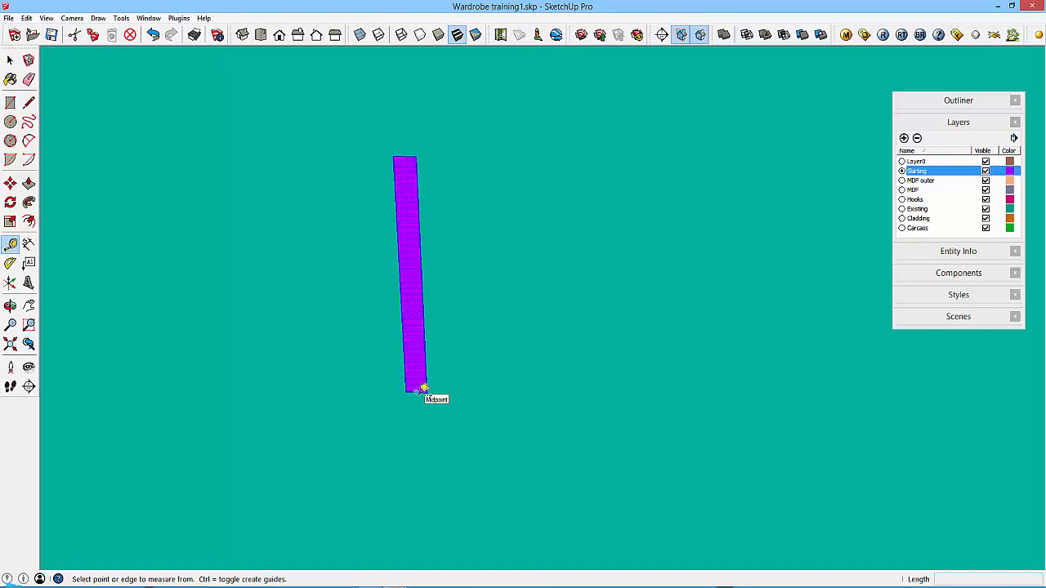
scroll(up, 3)
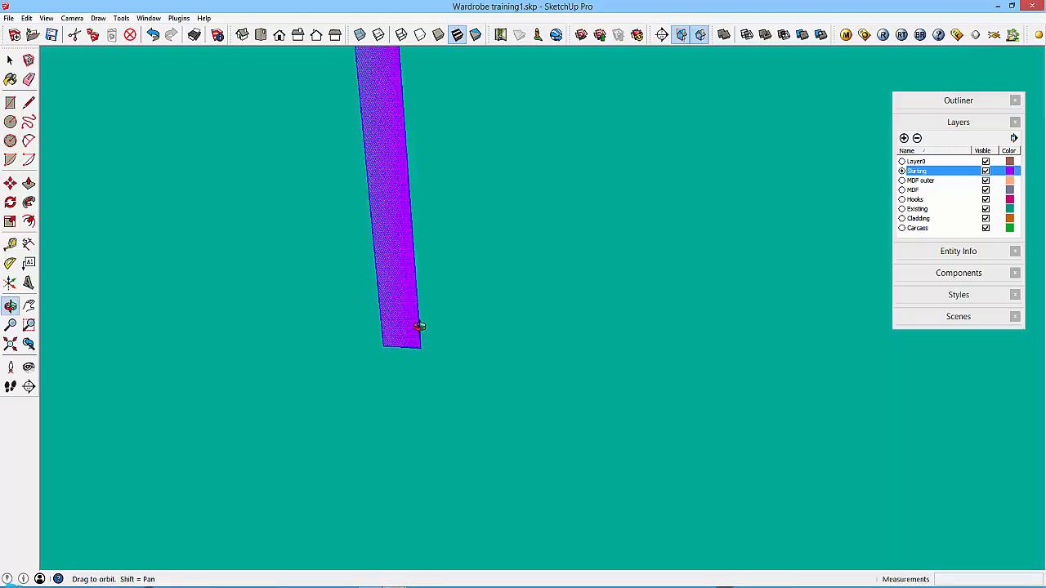
drag(418, 327, 444, 392)
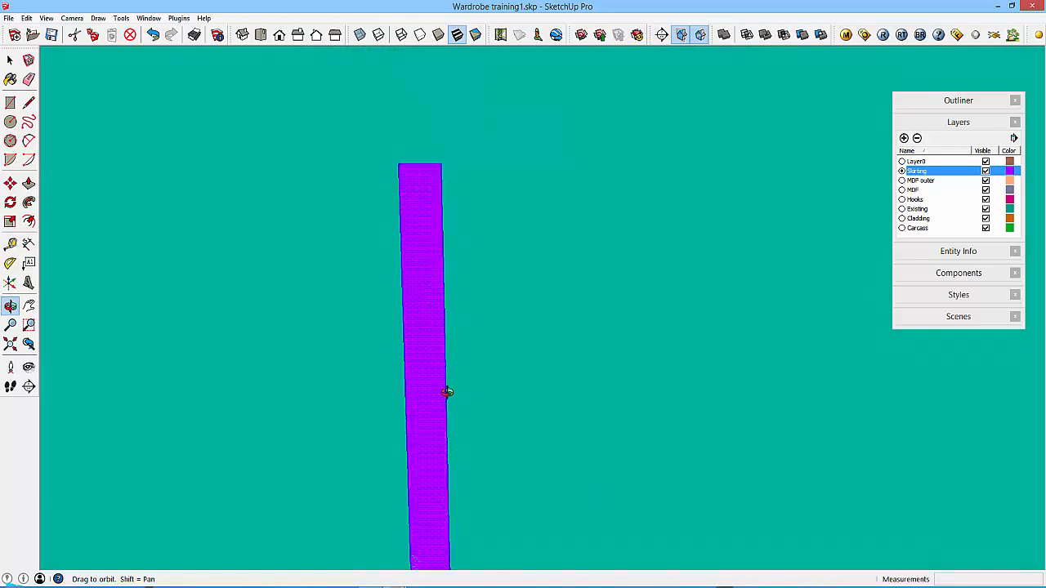
click(10, 243)
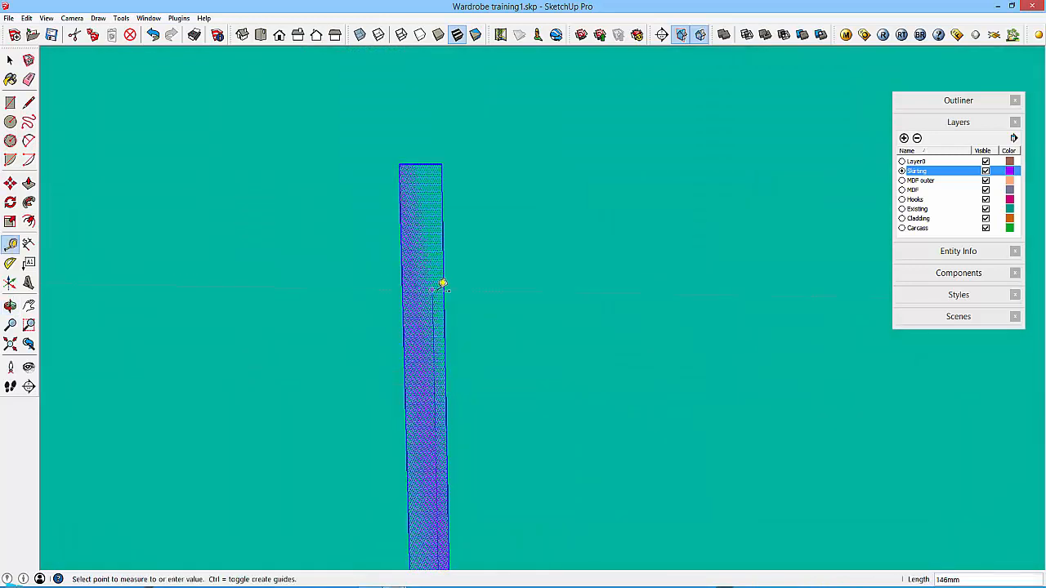
mouse_move(441, 167)
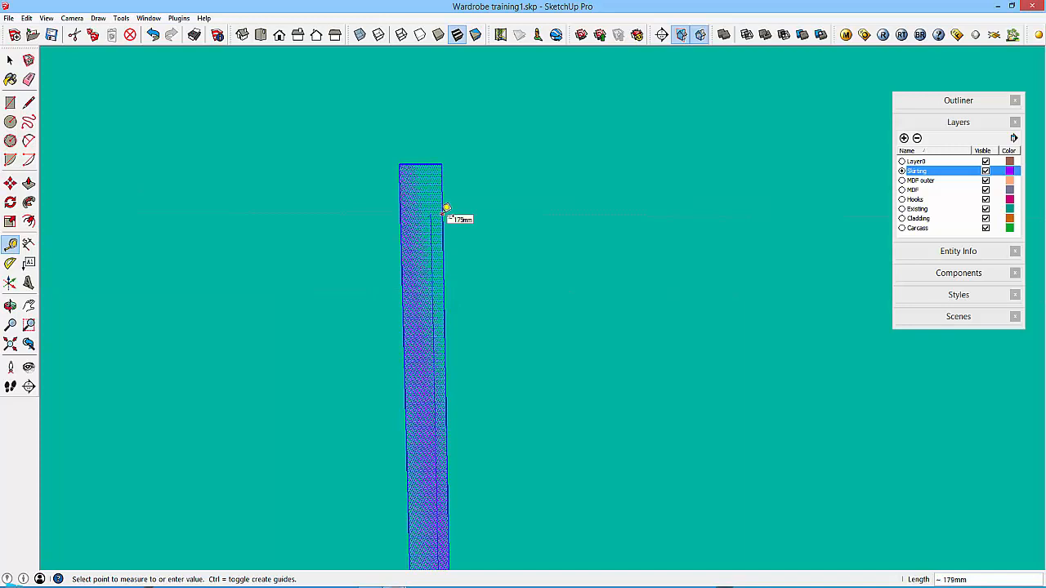
click(447, 209)
text(9)
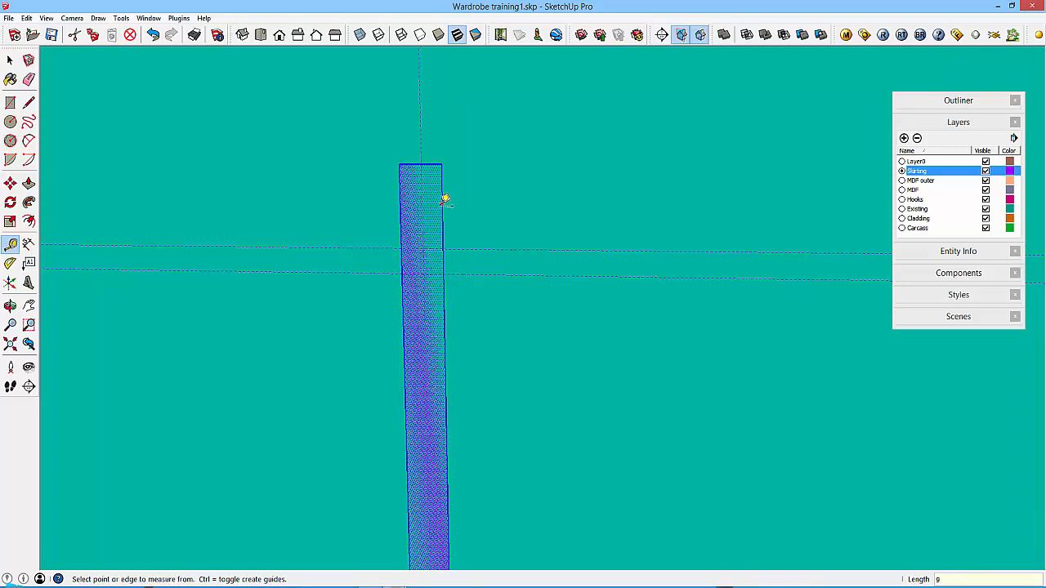
click(10, 101)
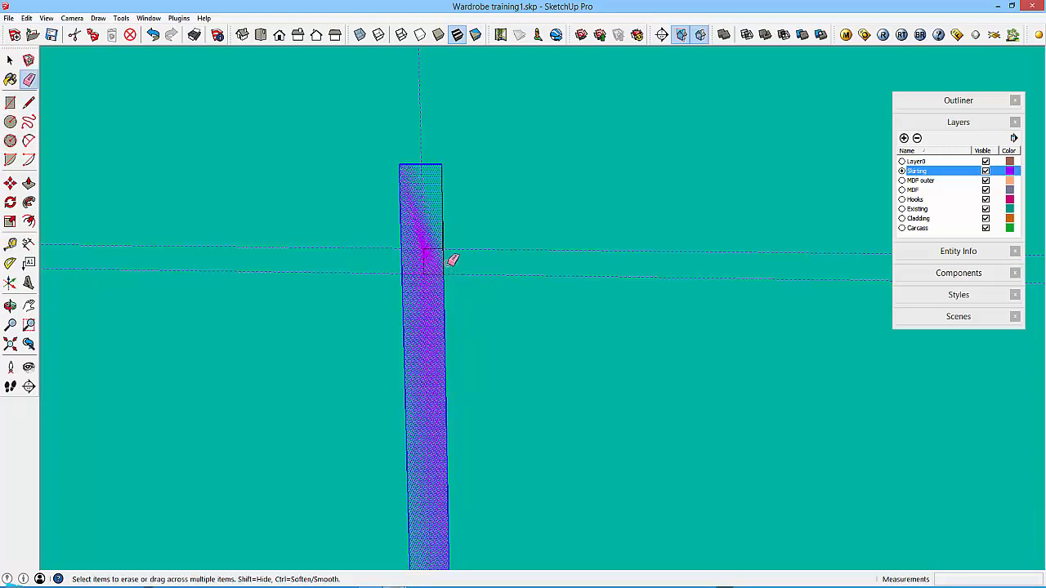
Erase edges to open the notch and round the profile's top corner with an arc.
click(27, 121)
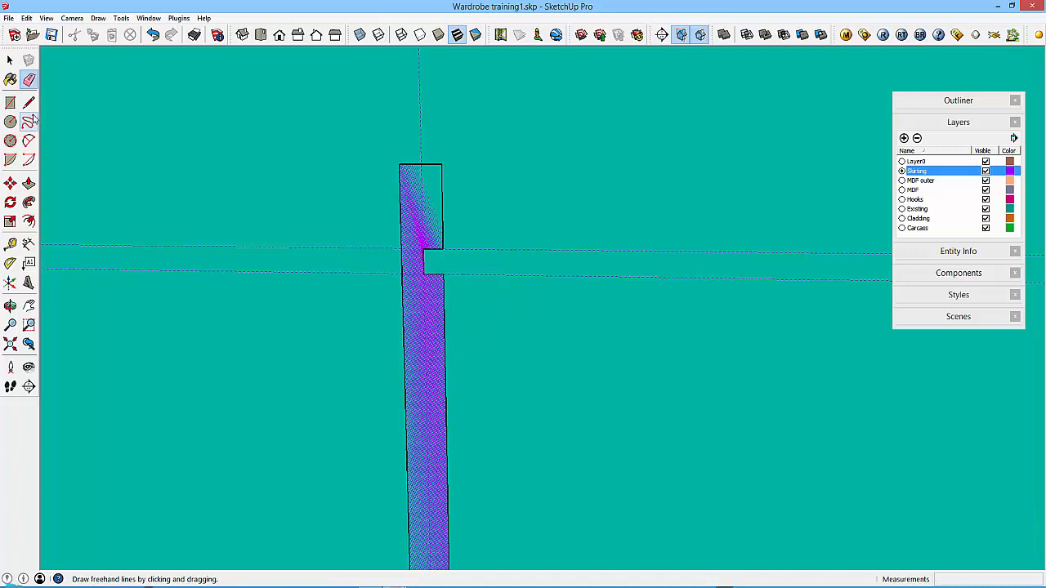
mouse_move(29, 141)
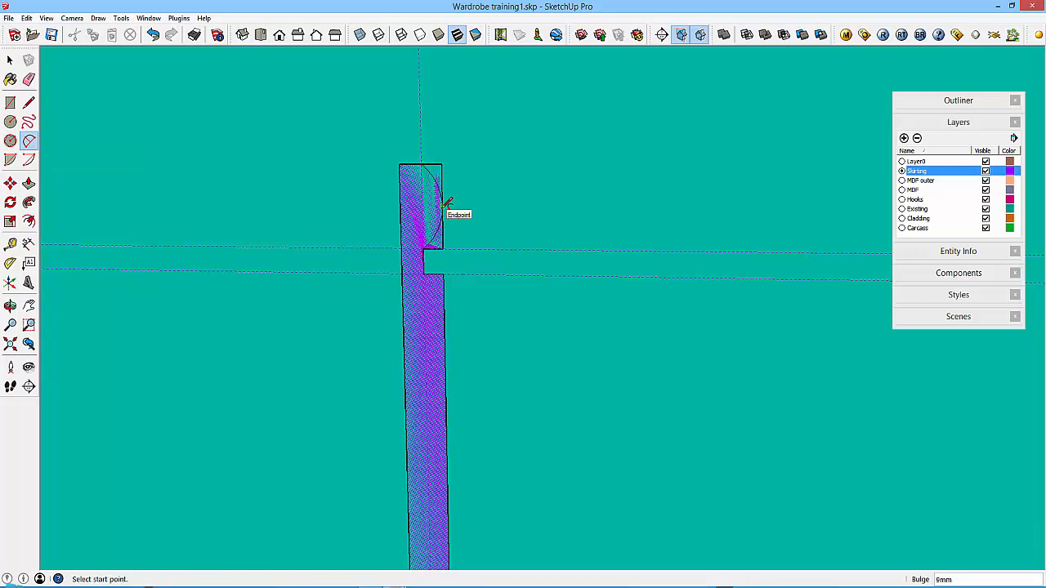
click(30, 79)
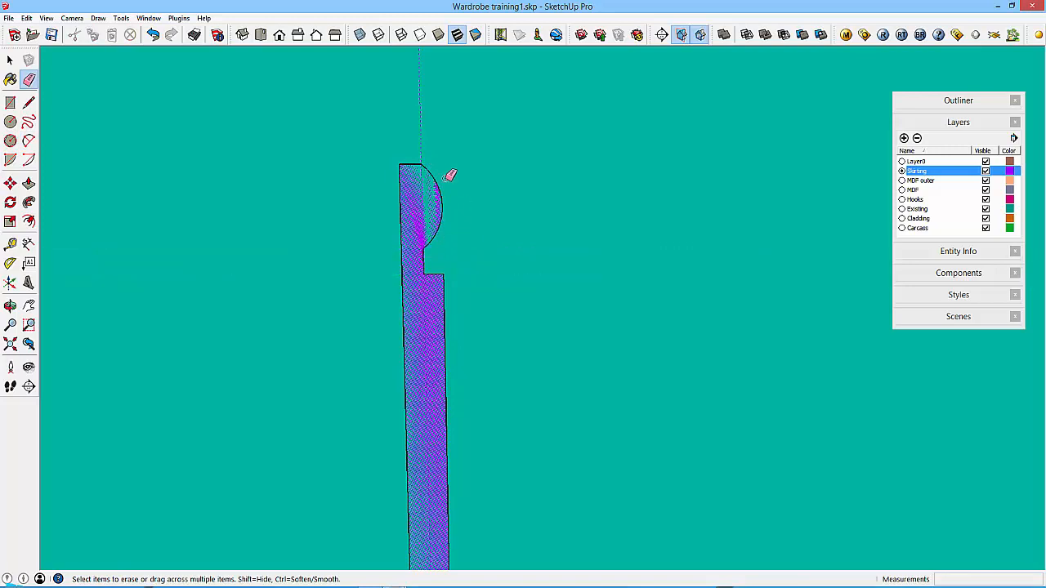
click(10, 61)
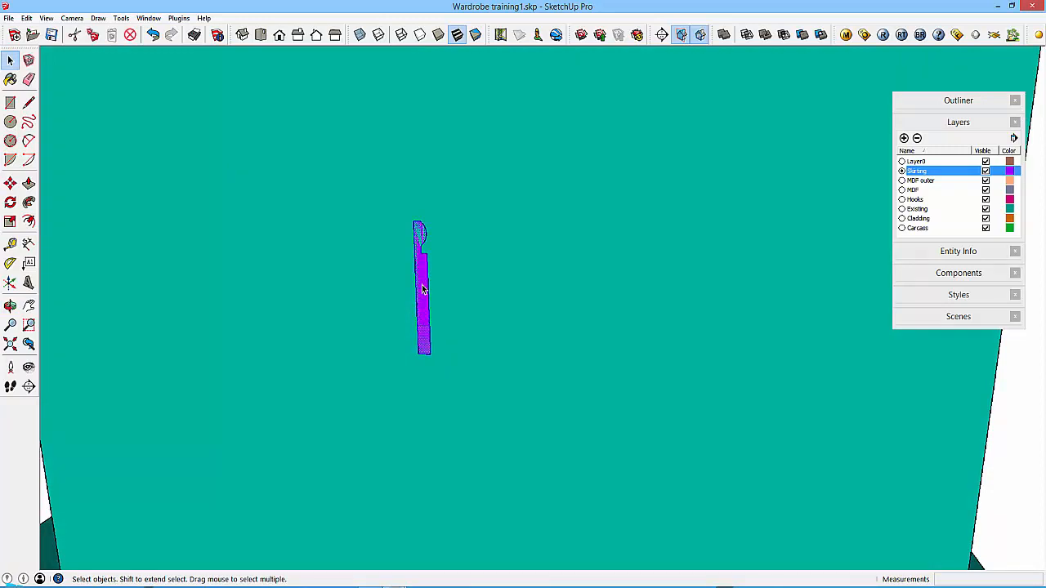
mouse_move(480, 343)
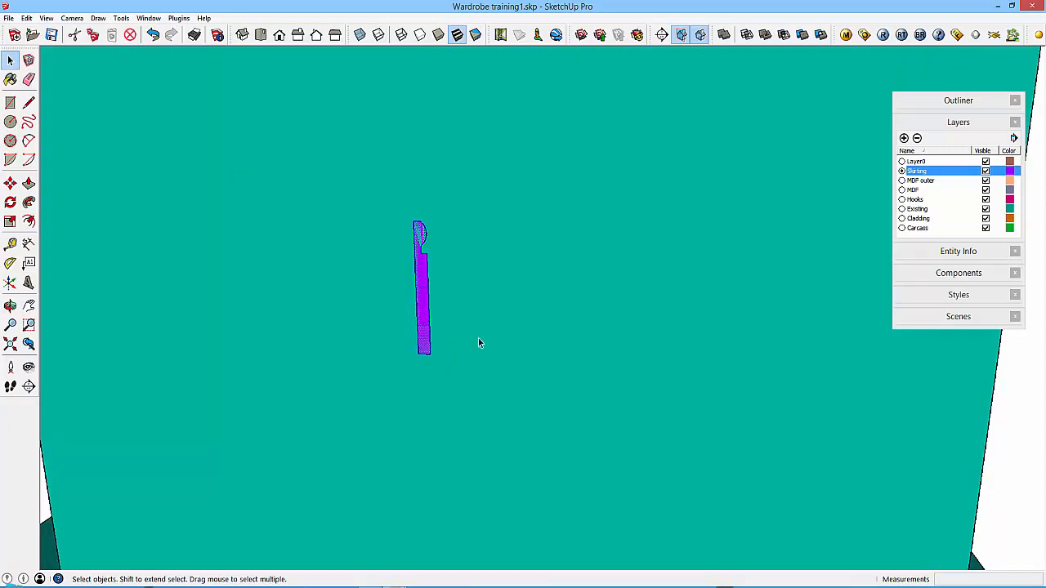
mouse_move(422, 305)
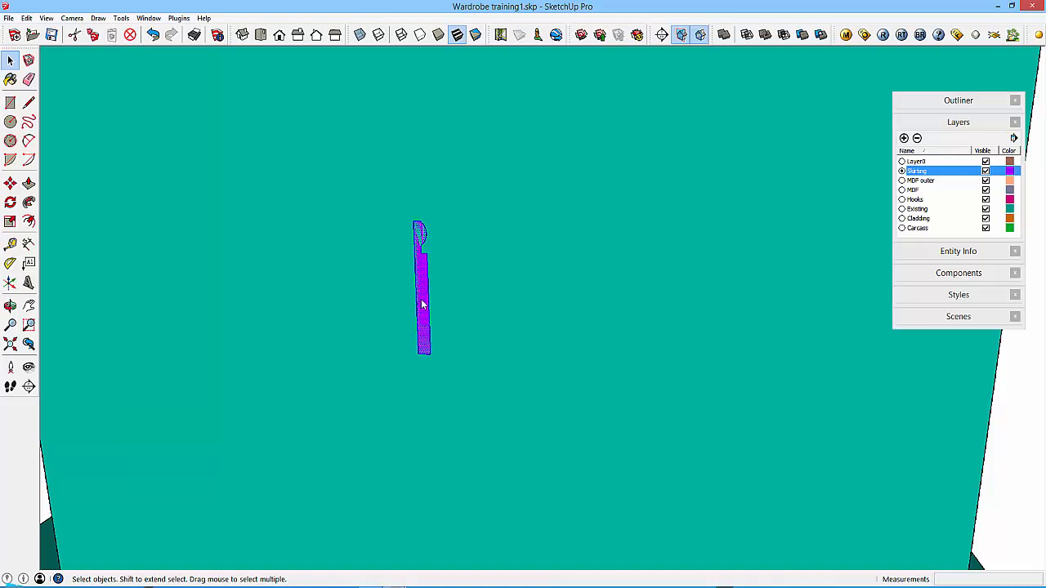
Bring up the context menu for the finished skirting profile.
right_click(422, 304)
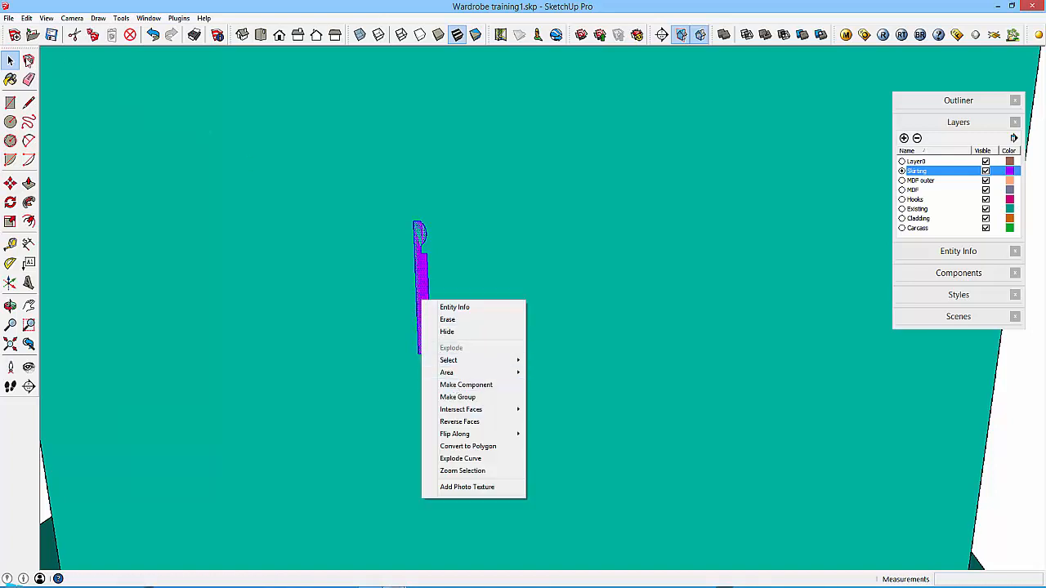
mouse_move(379, 294)
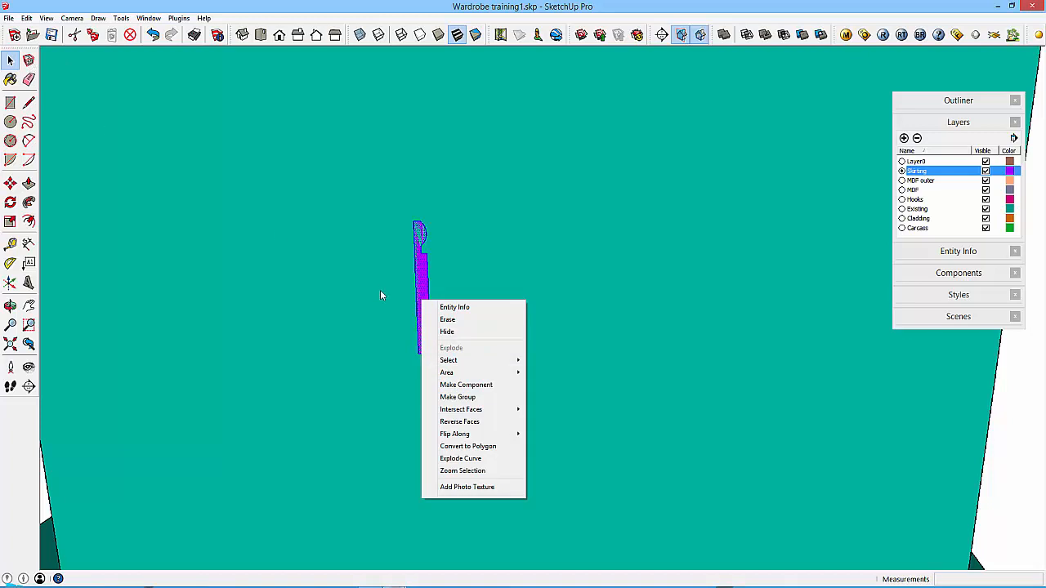
mouse_move(466, 386)
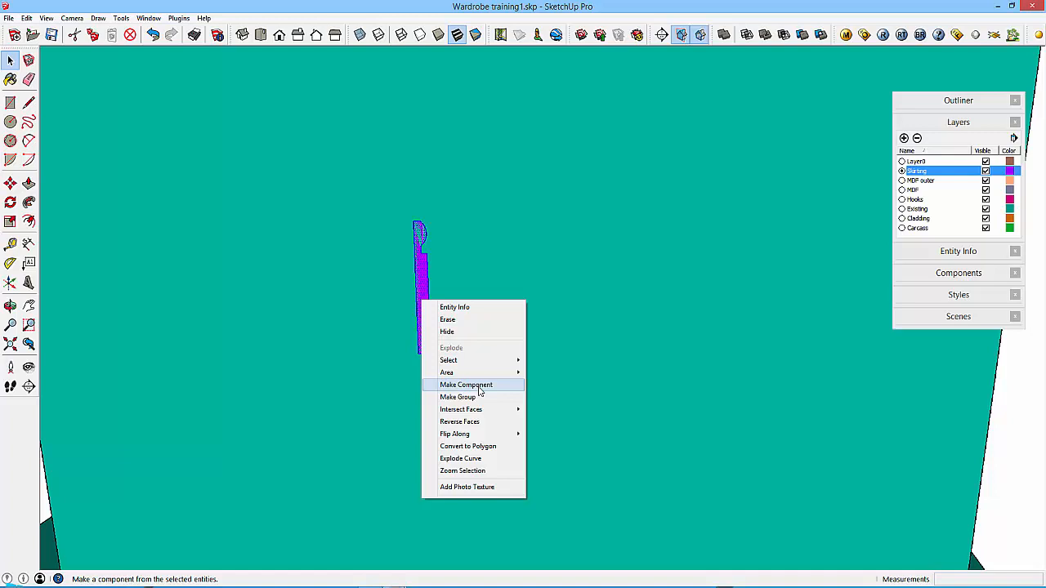
Make the profile a component named Skirting with its Glue to surface type set, and create it.
click(466, 386)
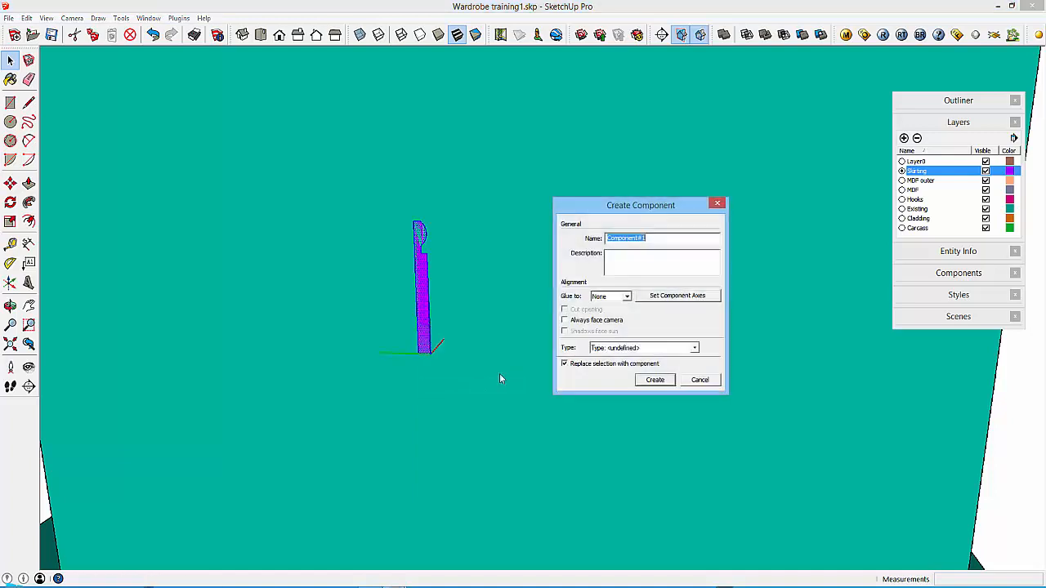
text(Sk)
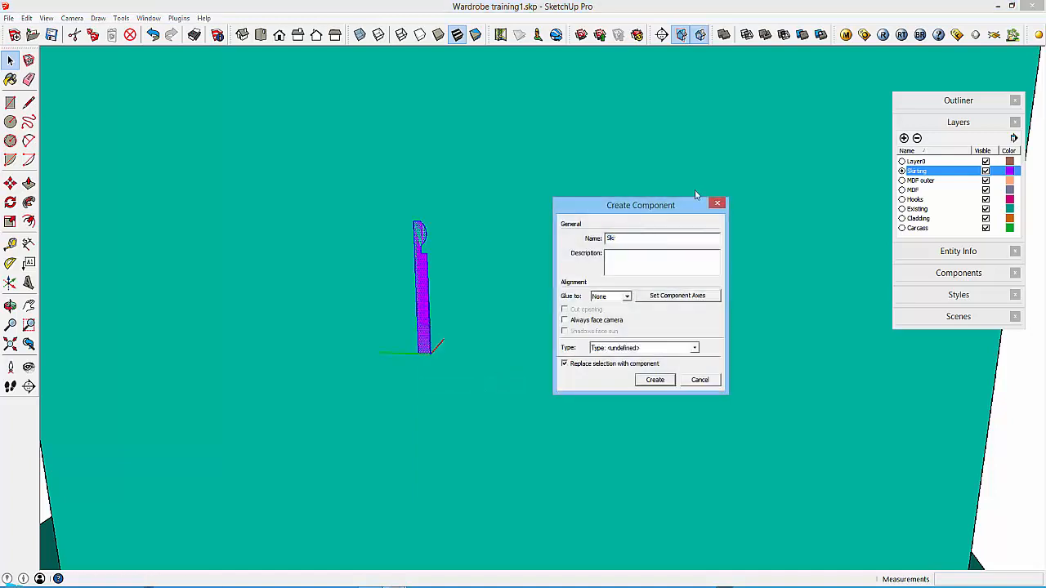
text(Skirting)
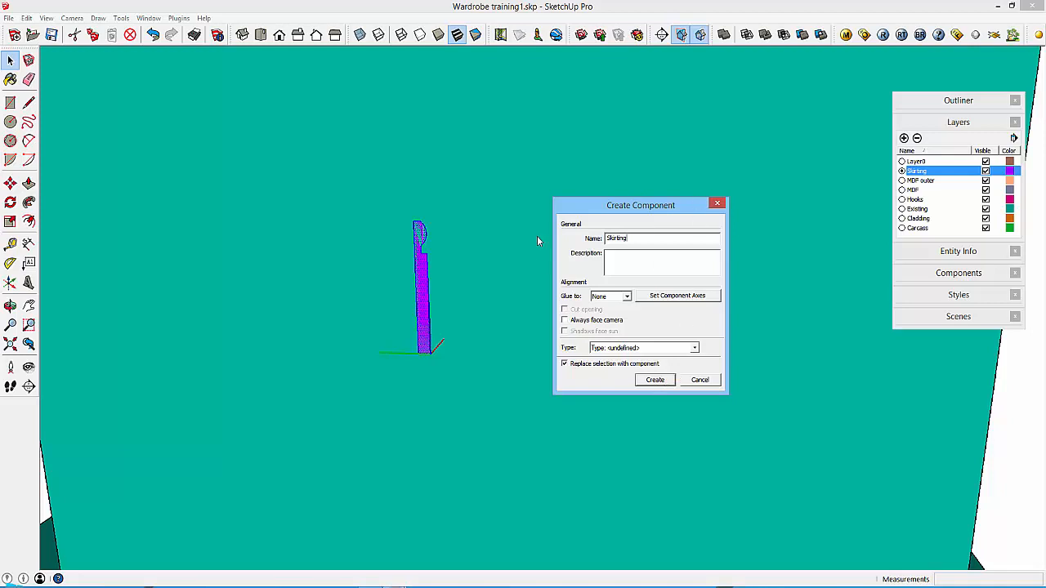
mouse_move(631, 312)
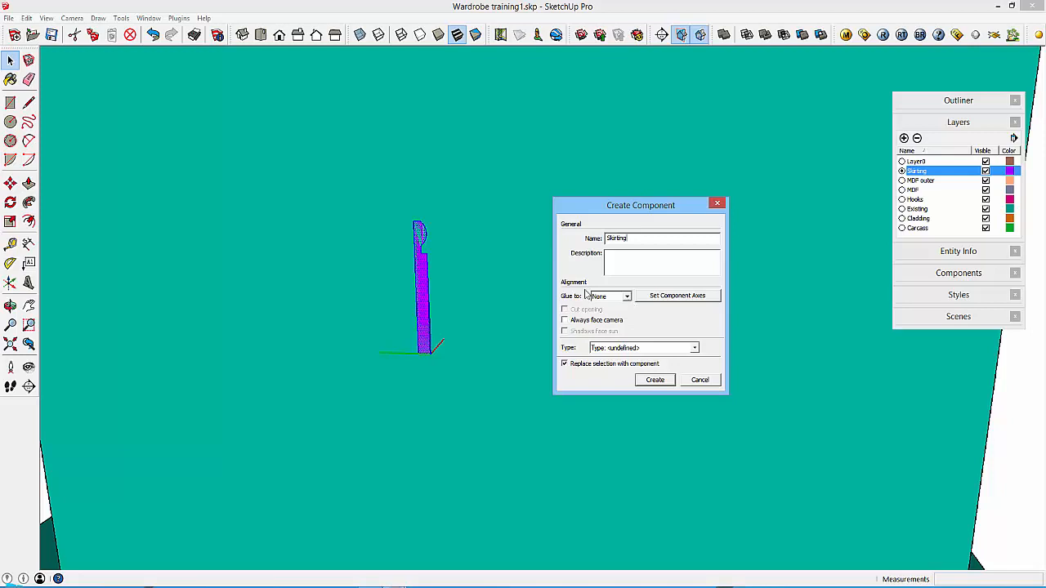
mouse_move(631, 297)
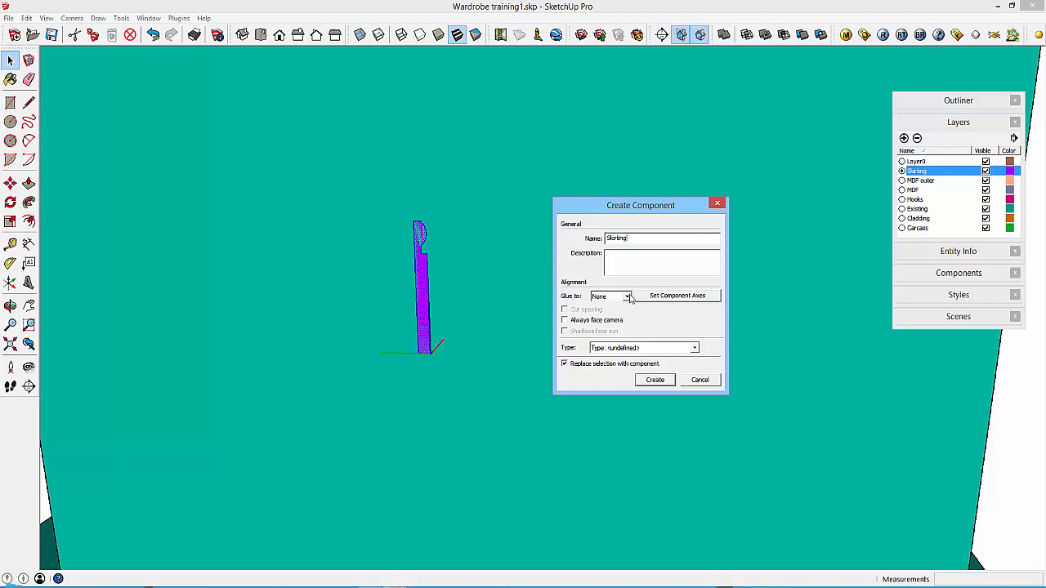
click(627, 296)
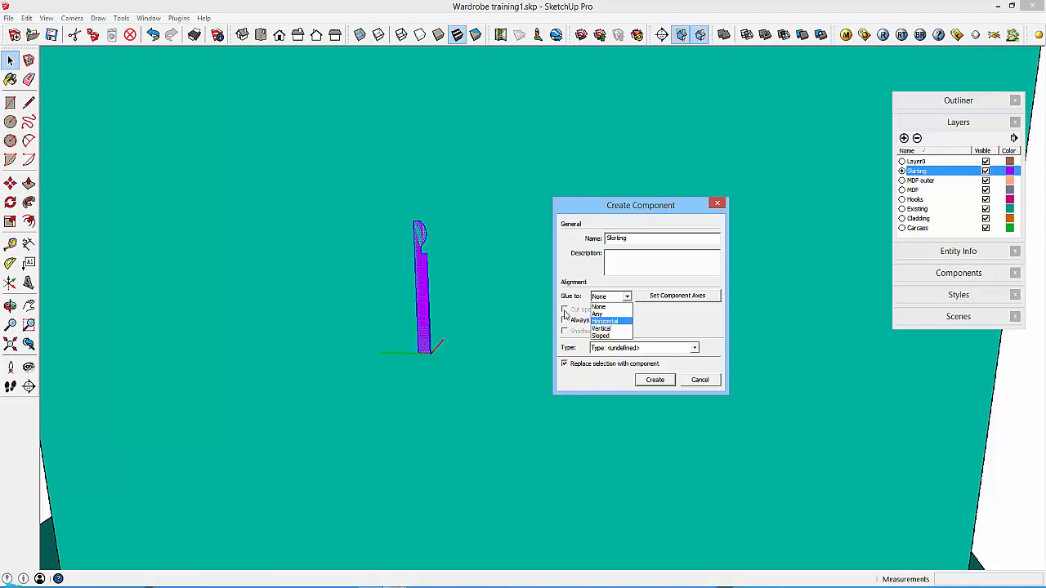
mouse_move(605, 335)
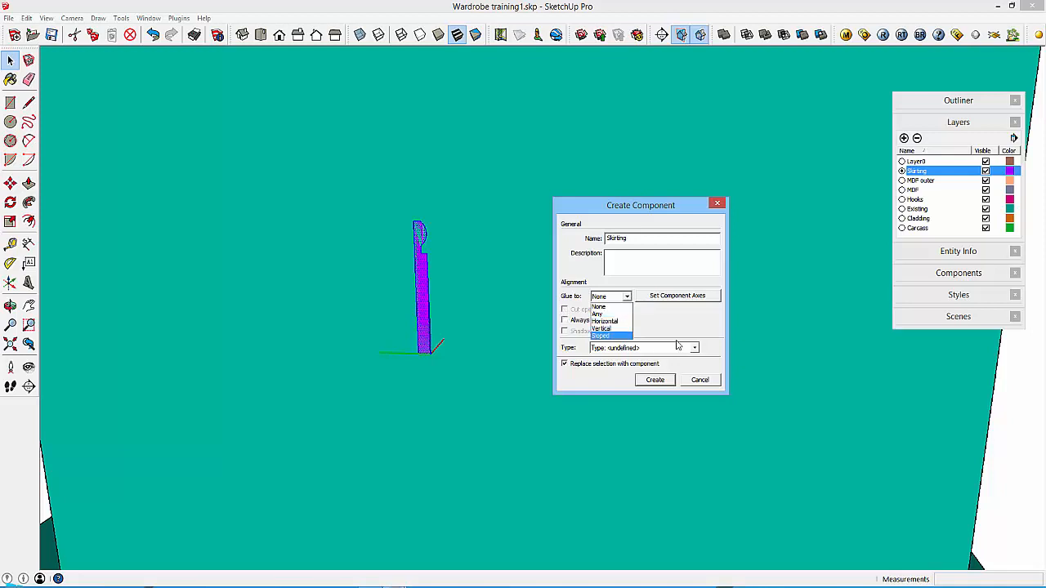
click(598, 307)
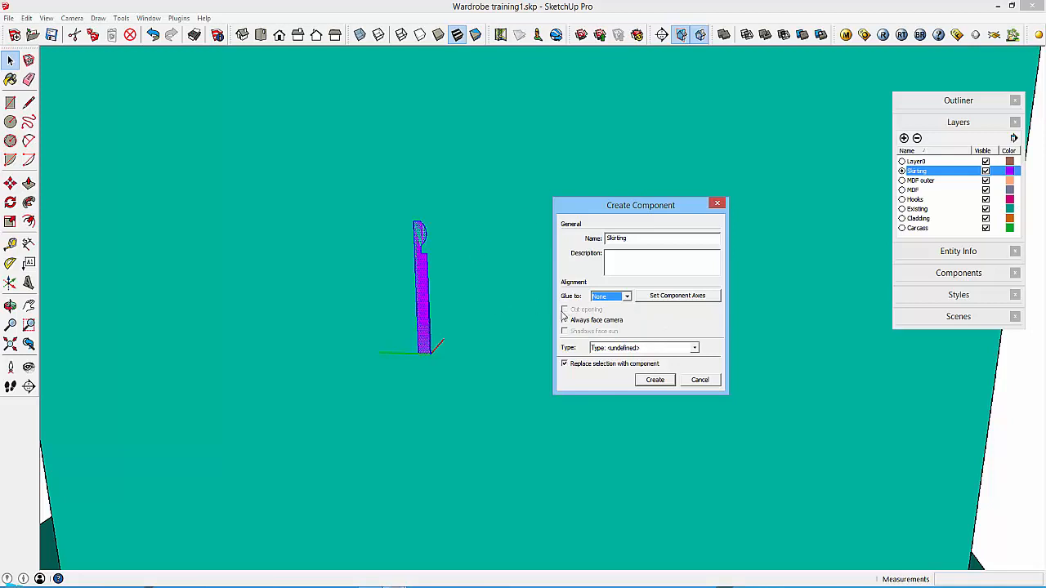
mouse_move(533, 333)
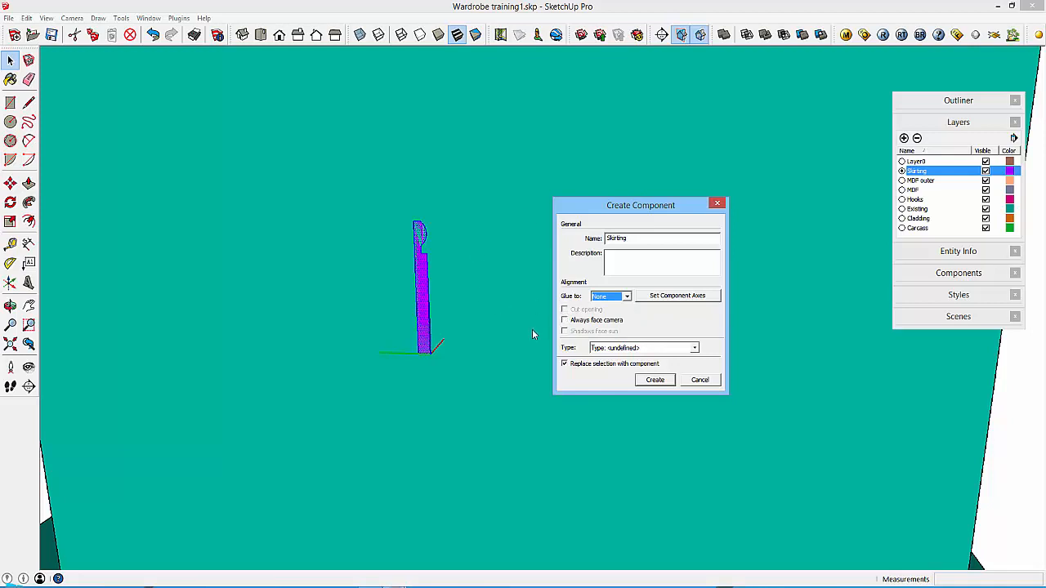
mouse_move(483, 262)
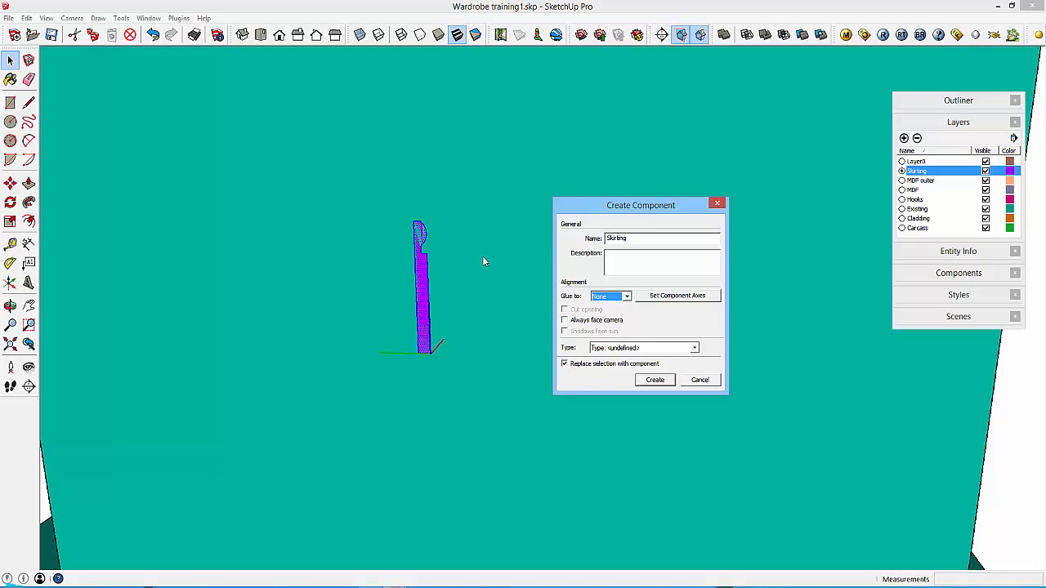
mouse_move(474, 268)
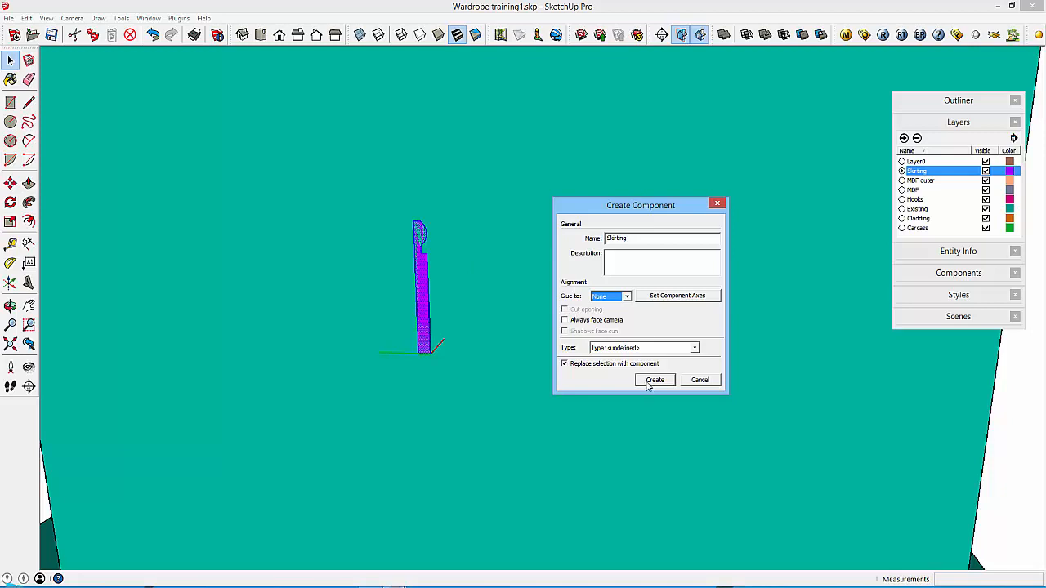
click(653, 379)
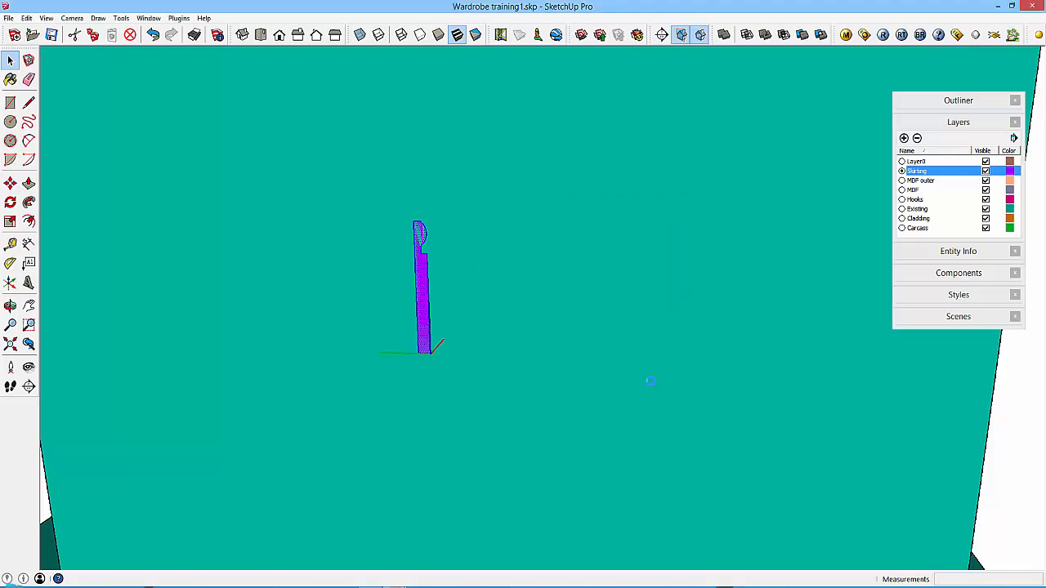
Move the Skirting component to snap into the wardrobe's base corner.
click(9, 183)
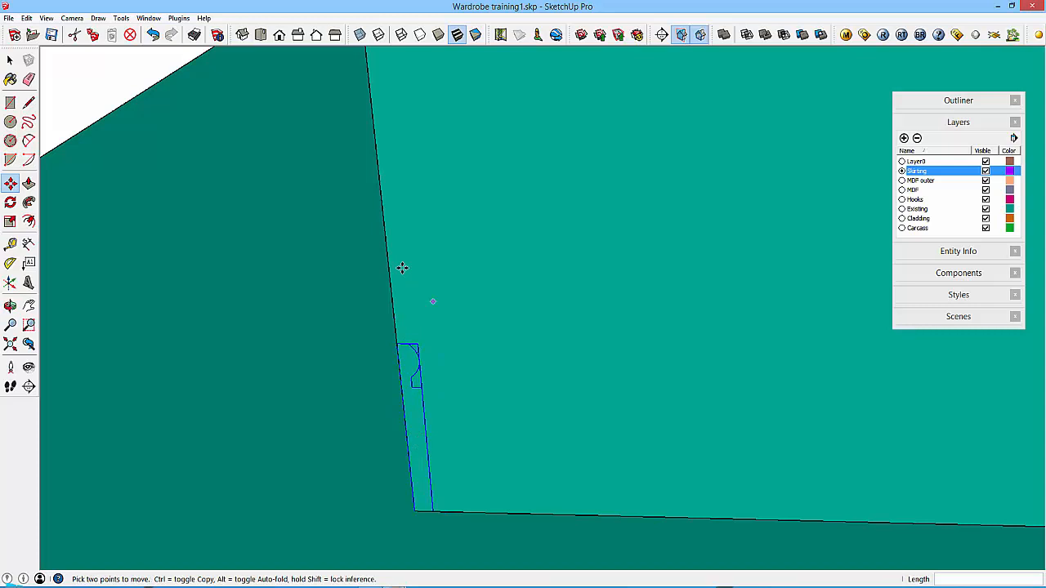
mouse_move(364, 294)
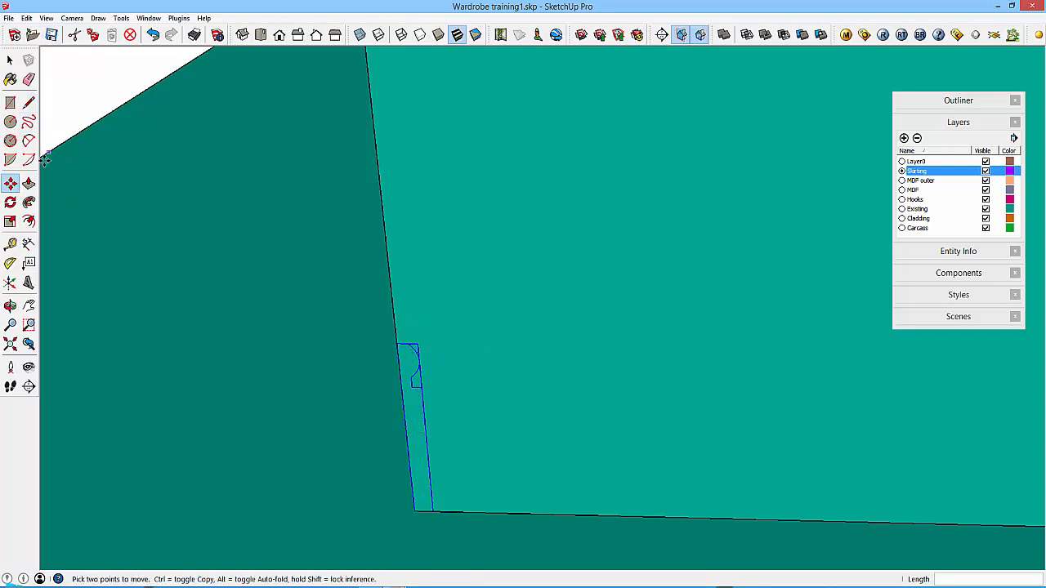
mouse_move(461, 377)
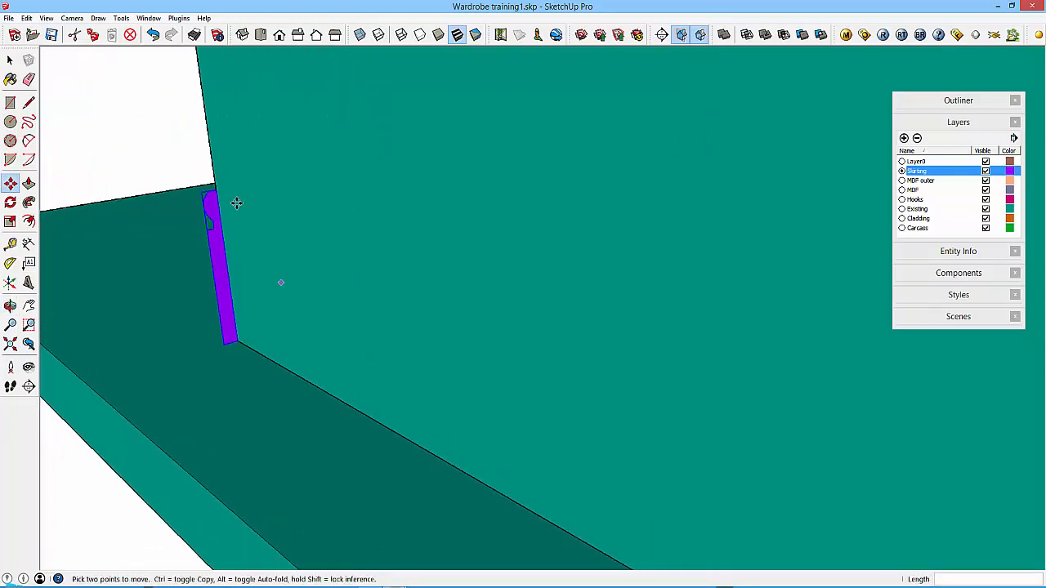
click(10, 101)
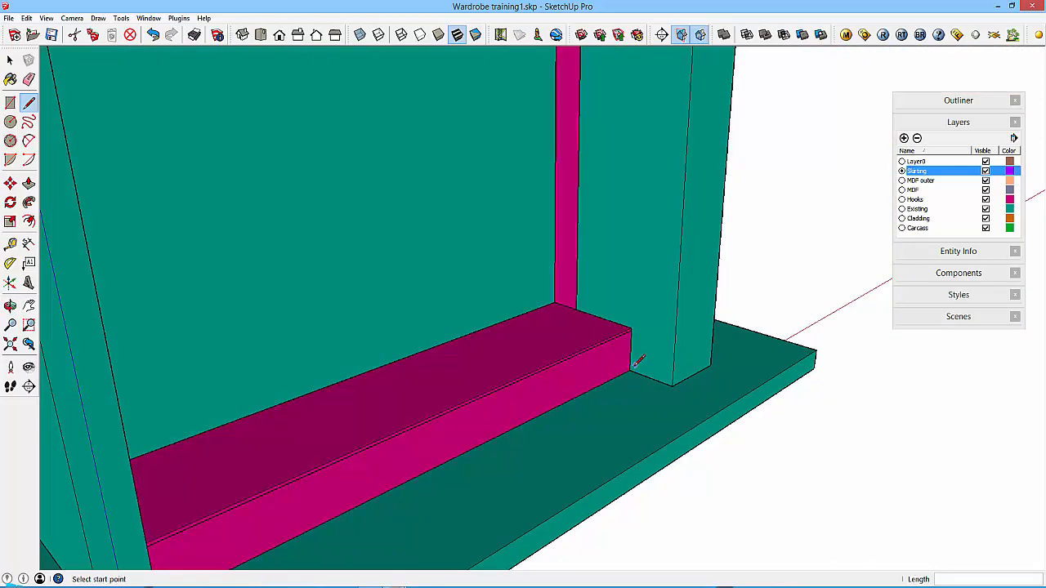
drag(637, 360, 369, 412)
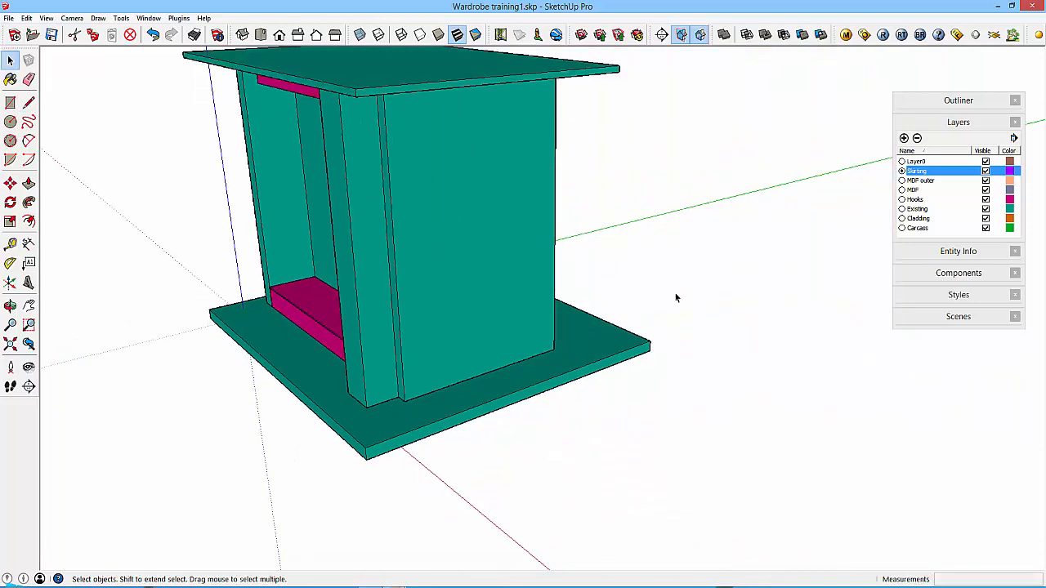
Purge unused components from the Components panel, leaving only Skirting.
click(958, 273)
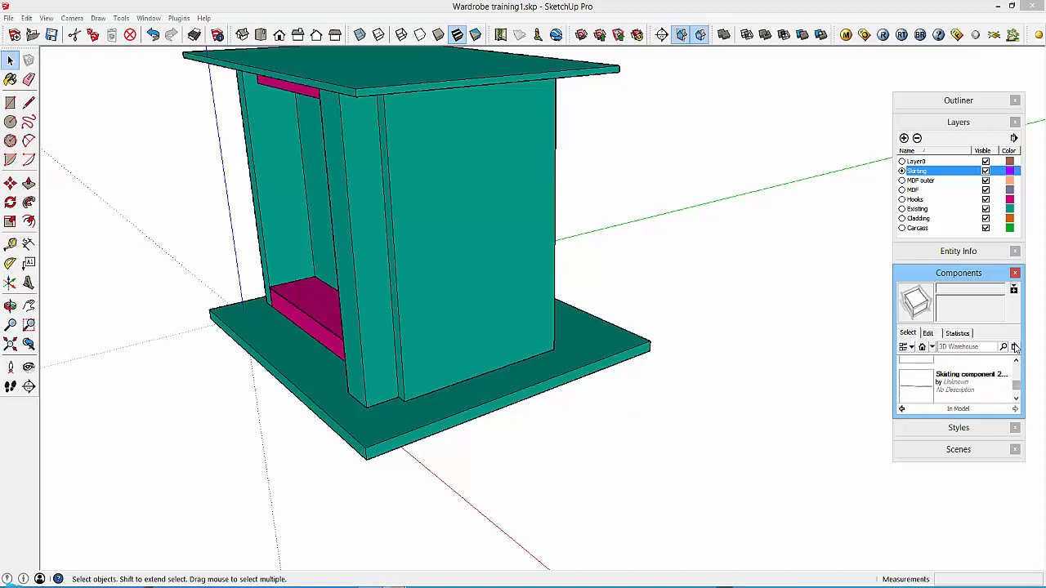
click(1012, 347)
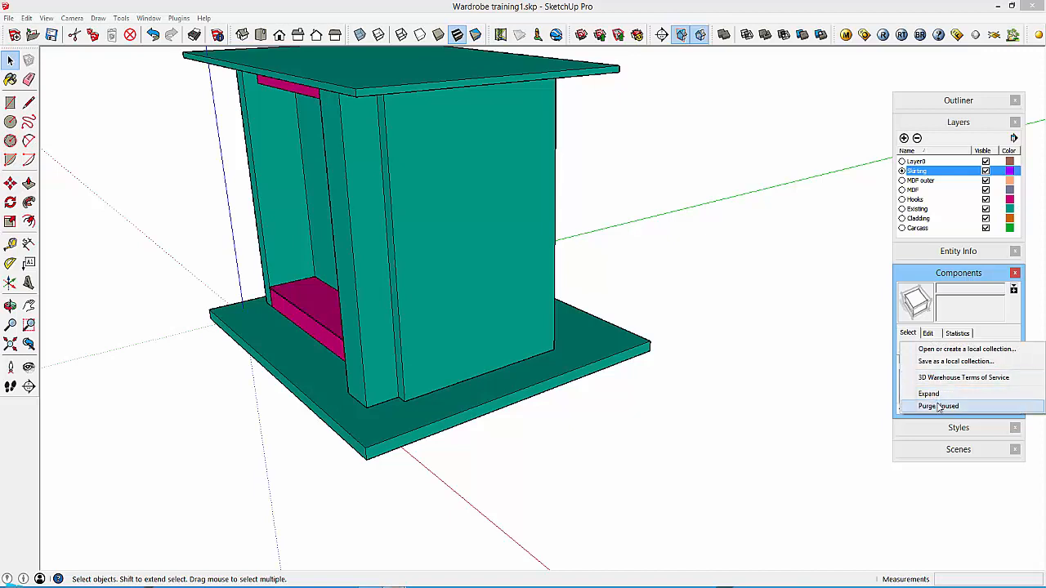
click(938, 405)
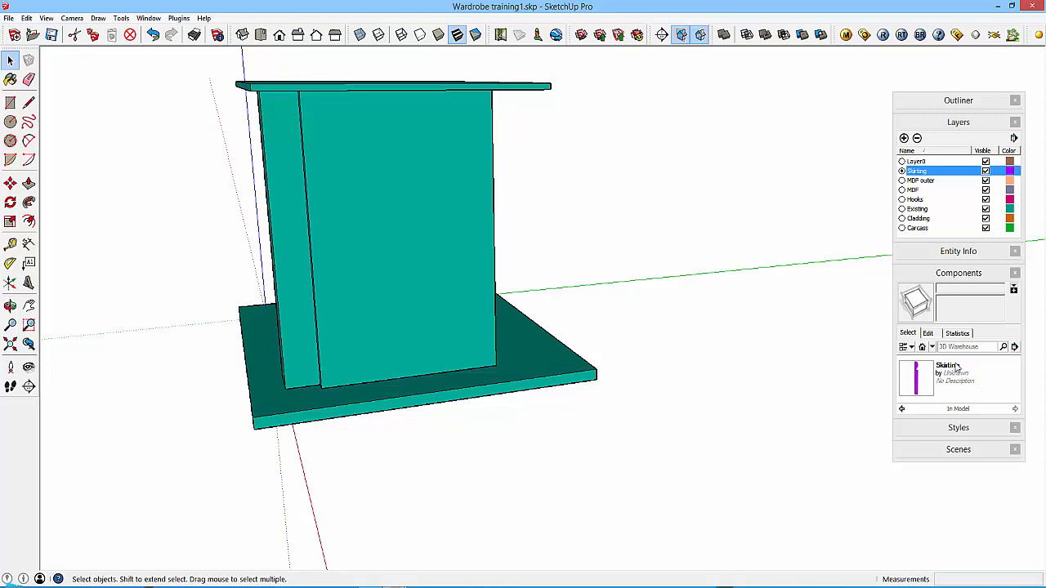
mouse_move(931, 363)
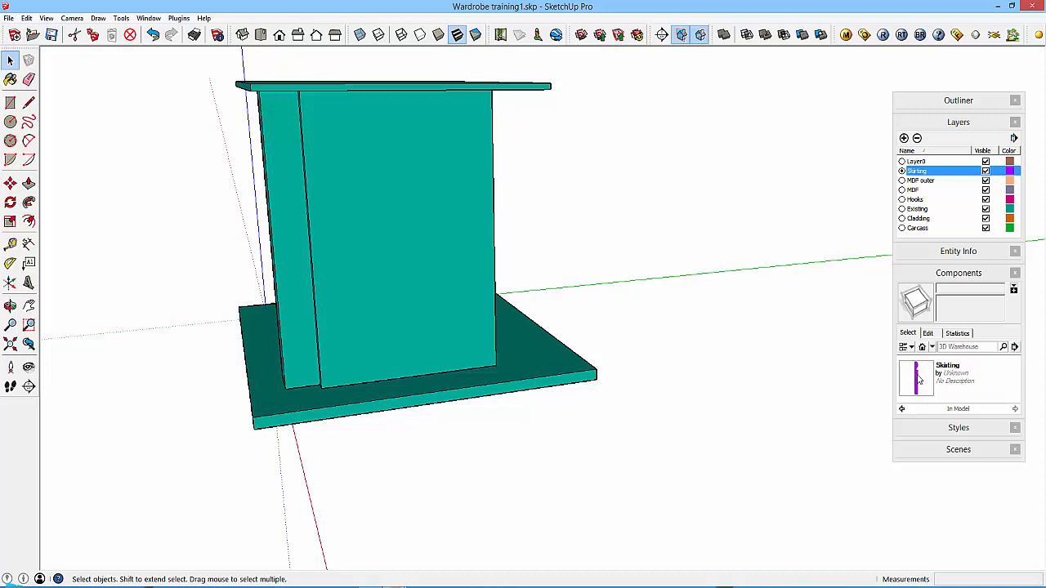
Save the Skirting component as its own file in the Documents folder.
right_click(915, 377)
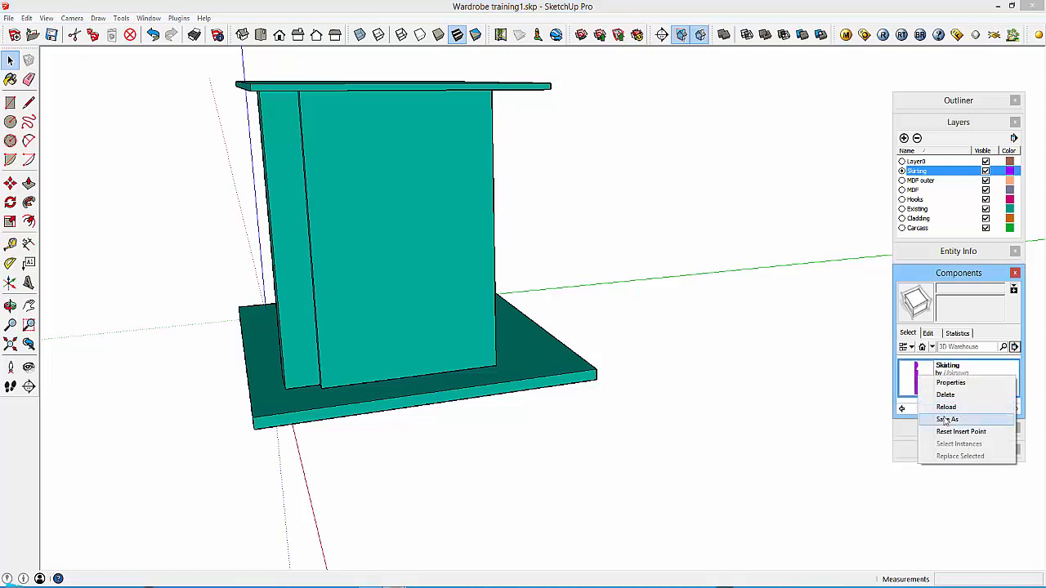
click(948, 418)
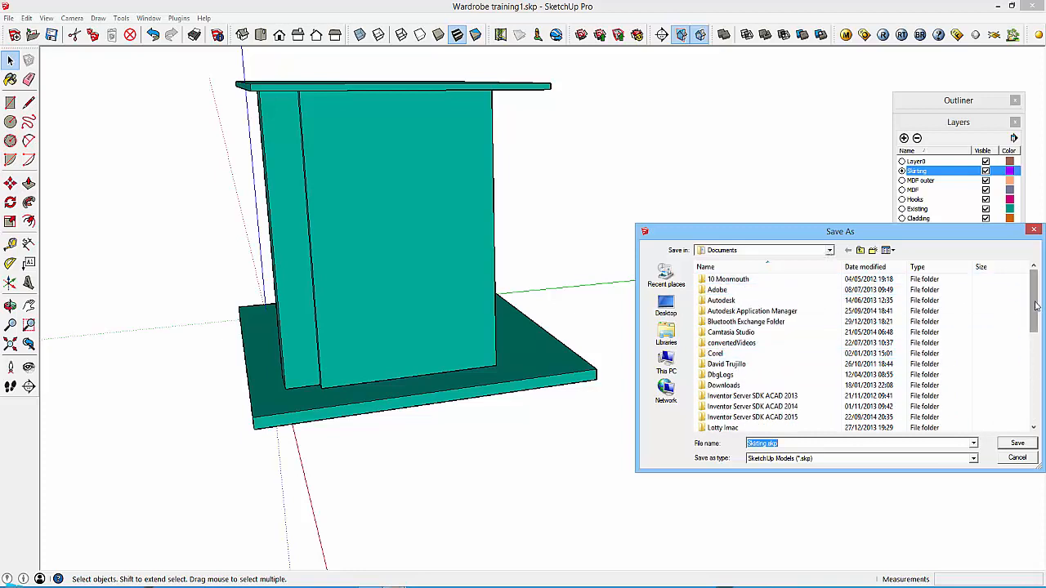
scroll(down, 3)
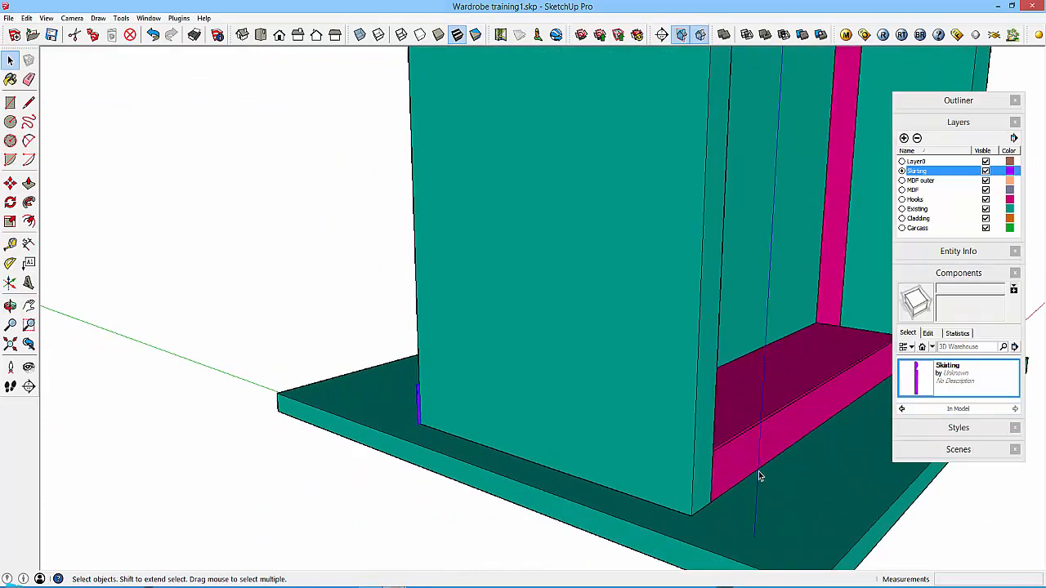
mouse_move(480, 449)
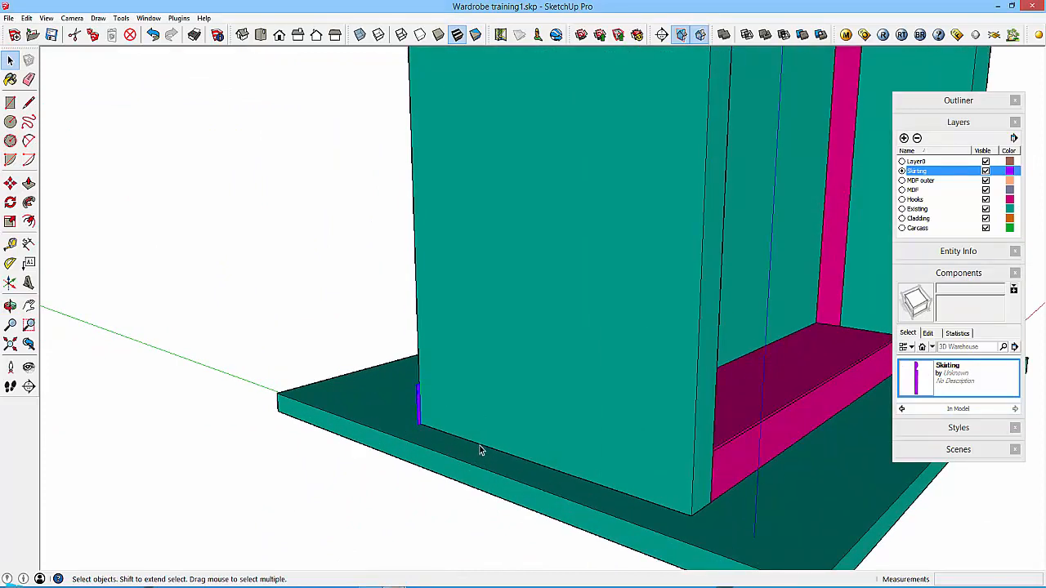
Select the edges around the wardrobe base as the Follow Me path.
click(482, 450)
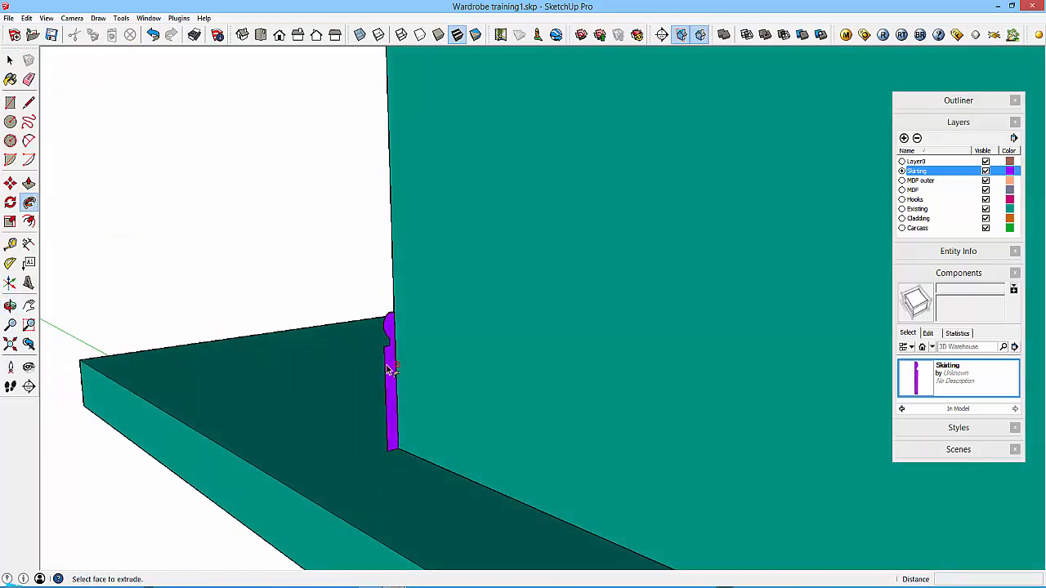
mouse_move(396, 363)
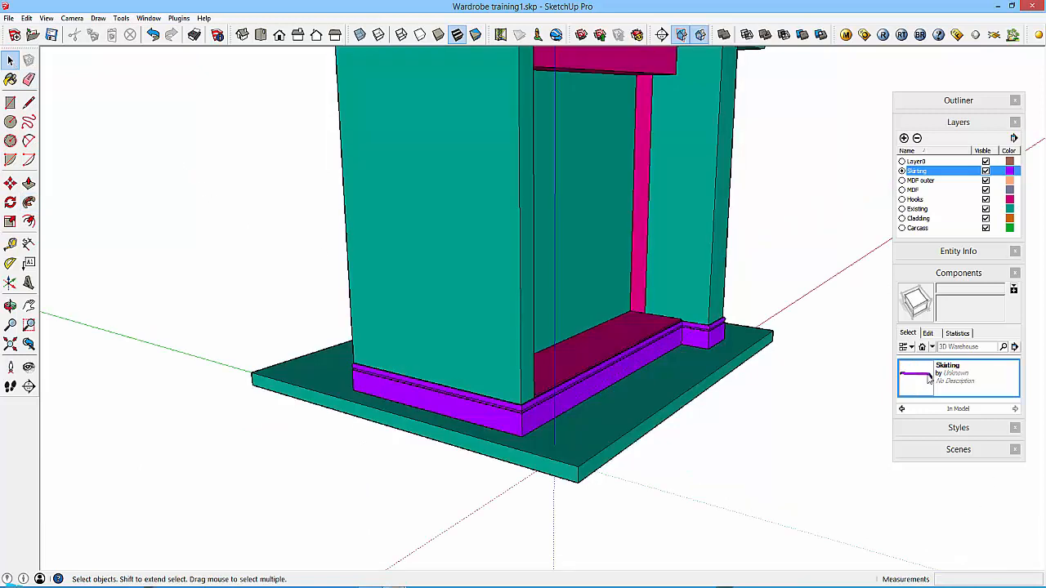
click(958, 377)
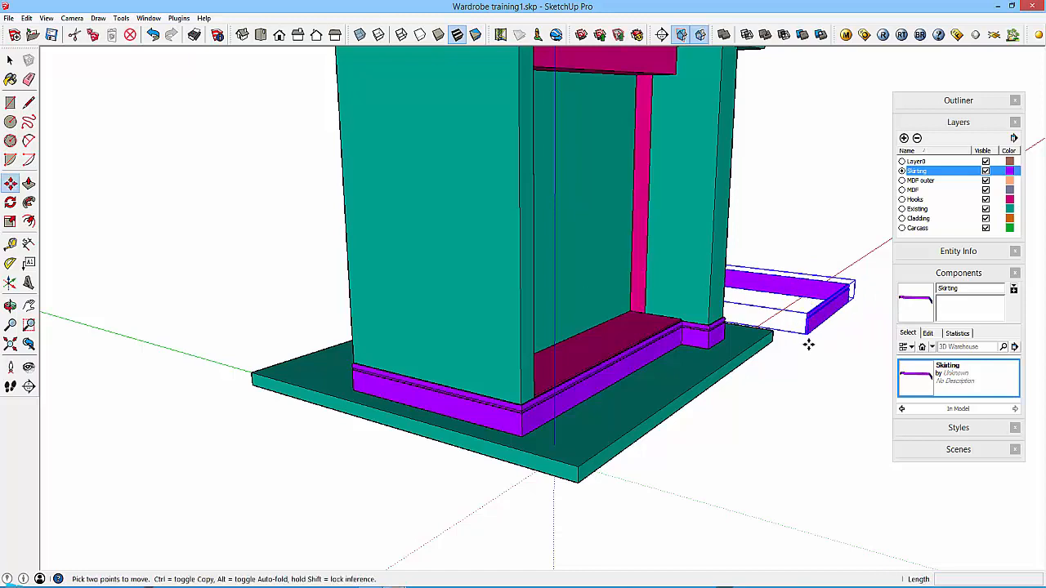
mouse_move(788, 240)
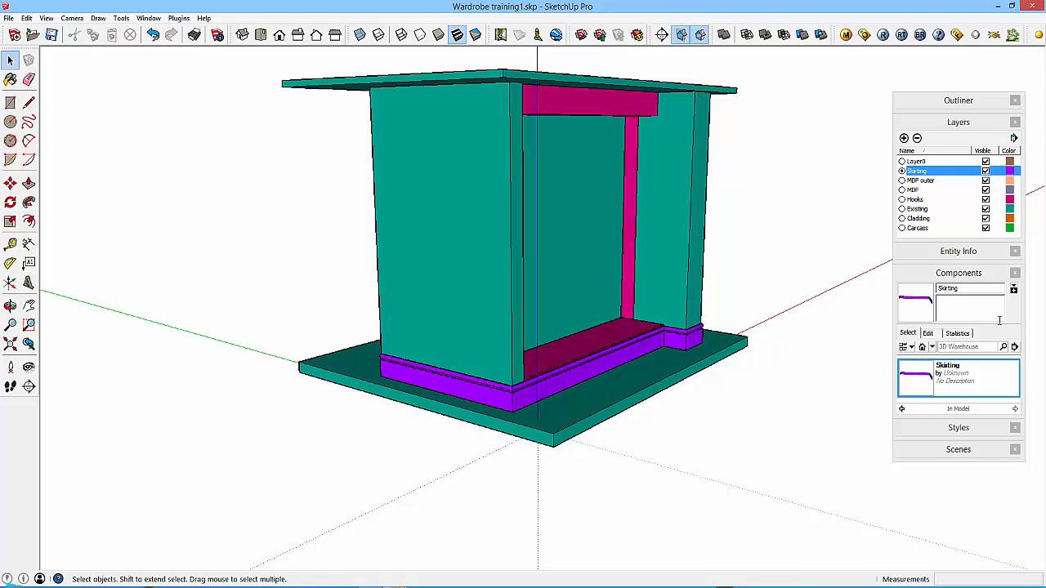
mouse_move(1015, 350)
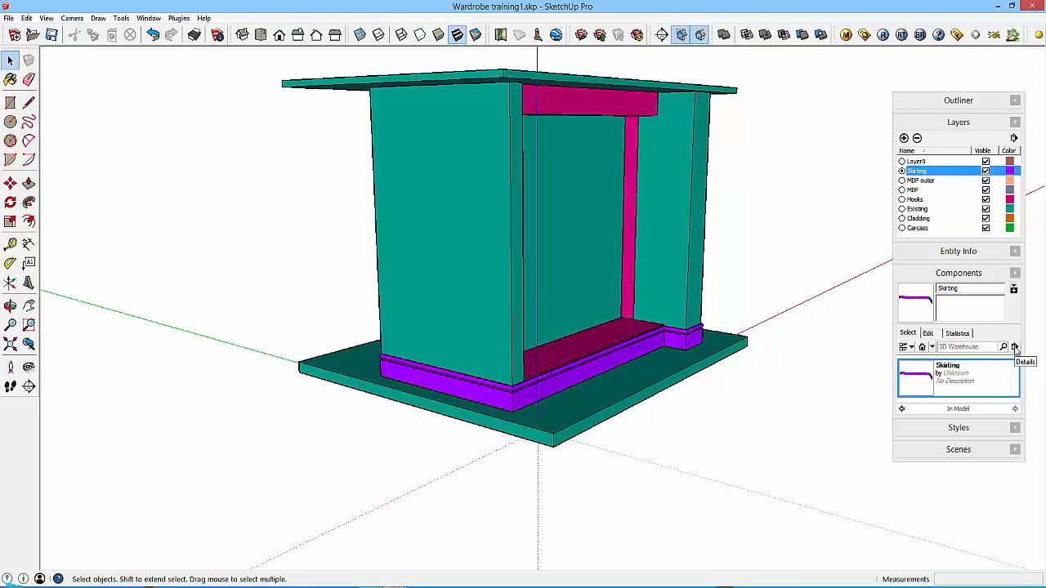
Open the Documents folder as a local component collection and confirm it.
click(1013, 347)
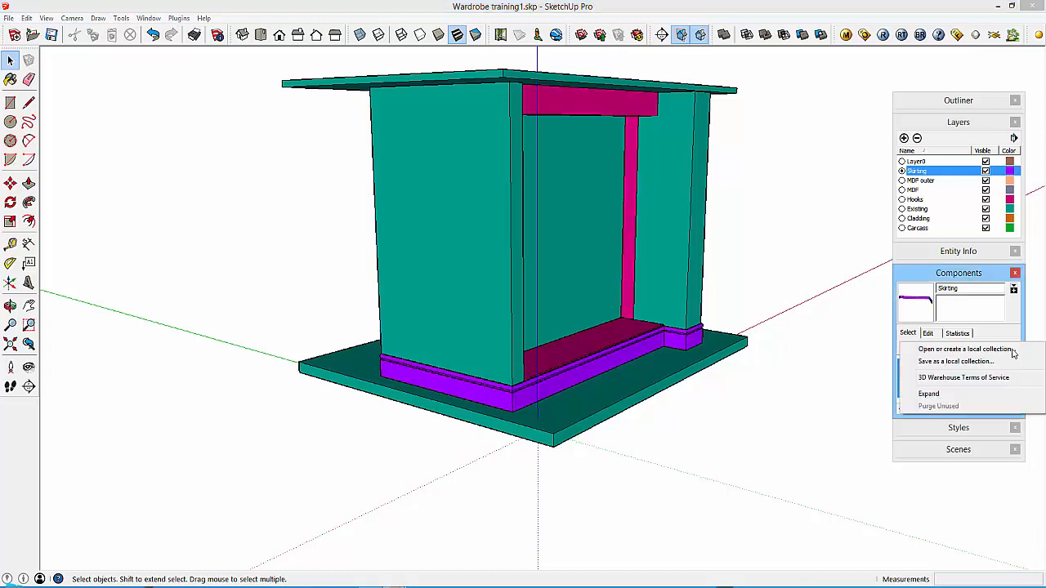
mouse_move(944, 349)
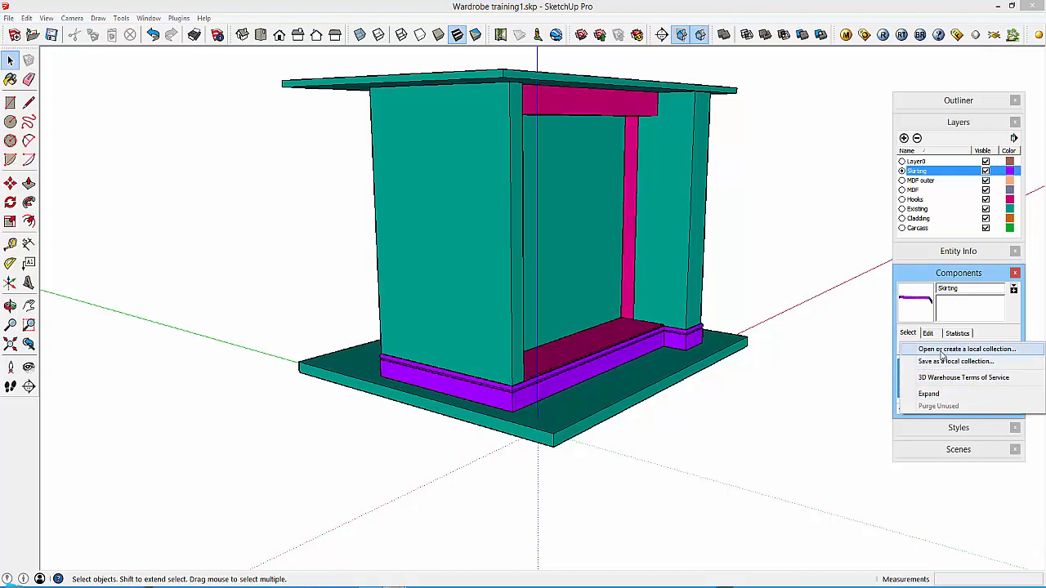
click(967, 349)
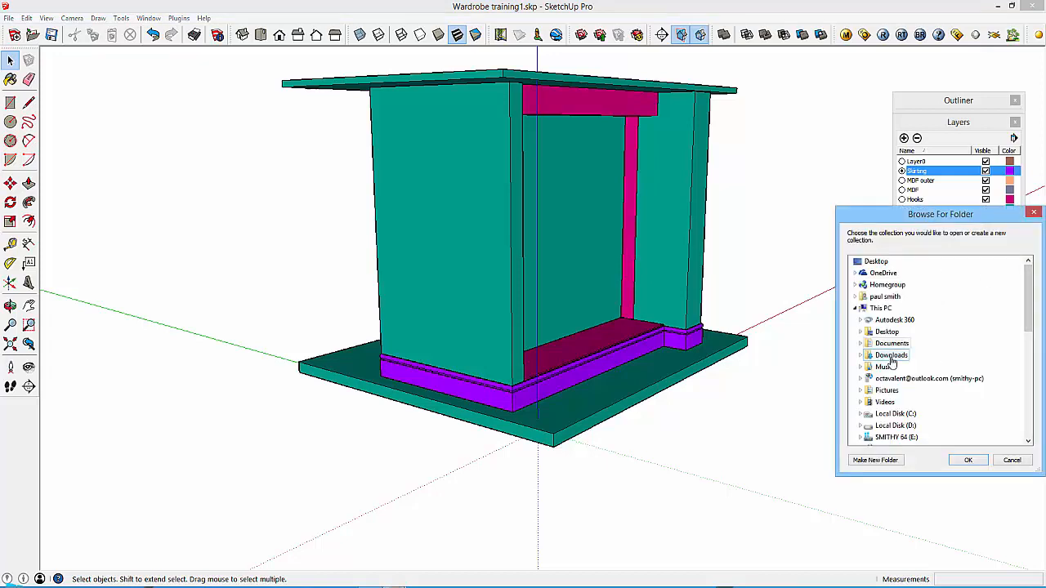
double_click(892, 343)
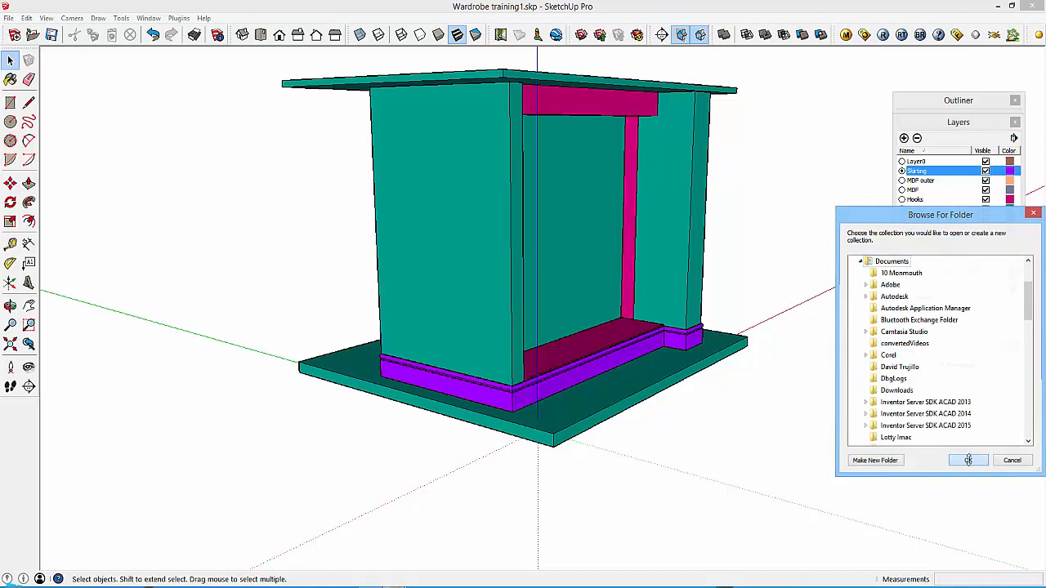
click(967, 460)
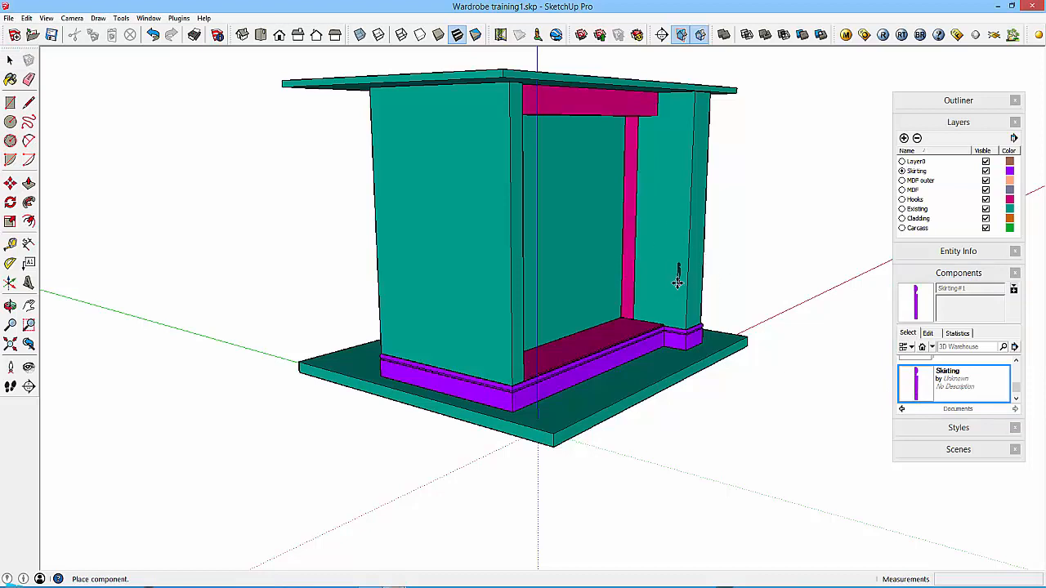
Place the Skirting01 profile component beside the wardrobe base.
click(10, 183)
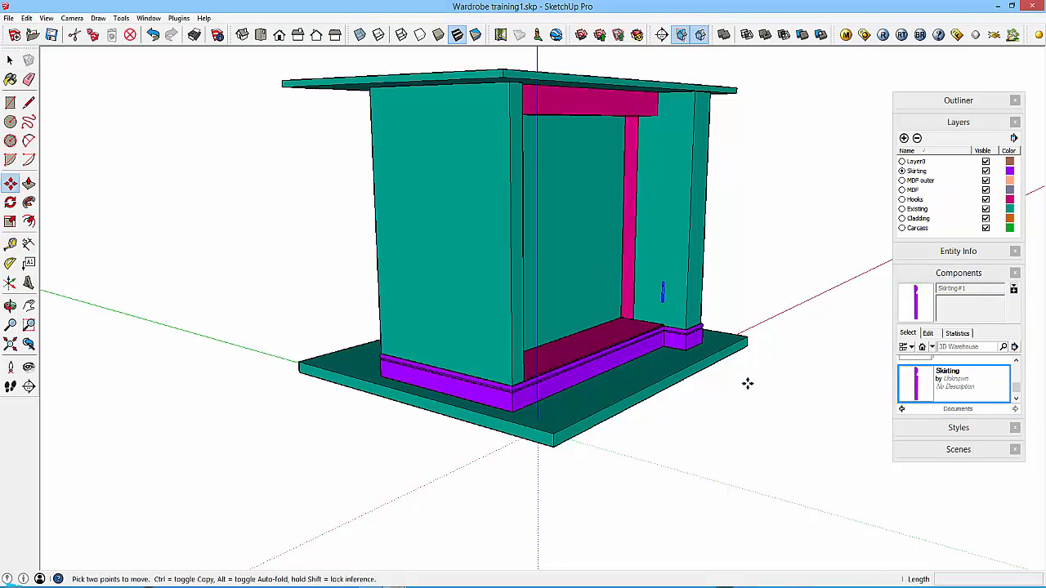
mouse_move(928, 389)
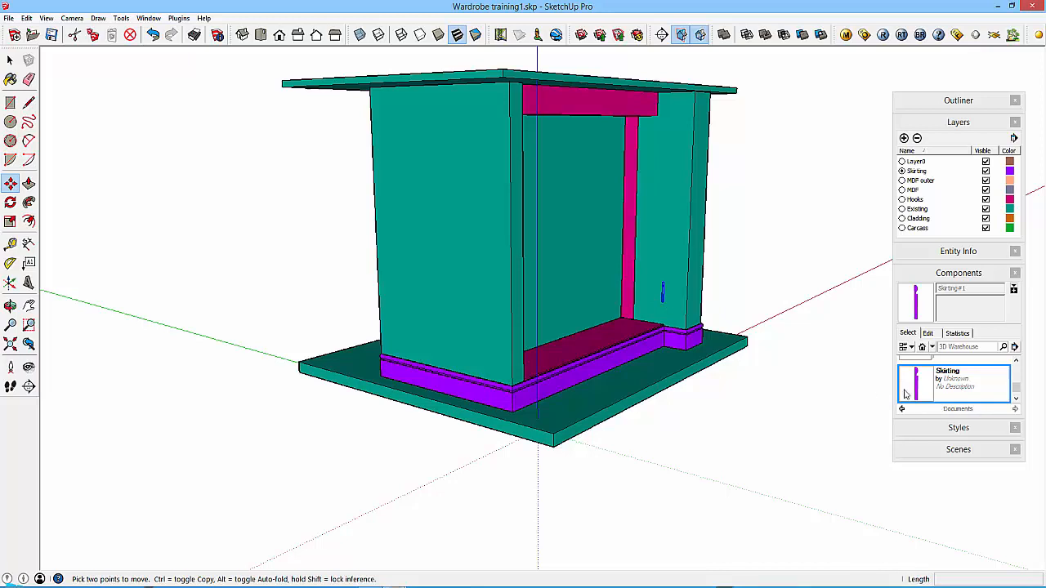
mouse_move(922, 382)
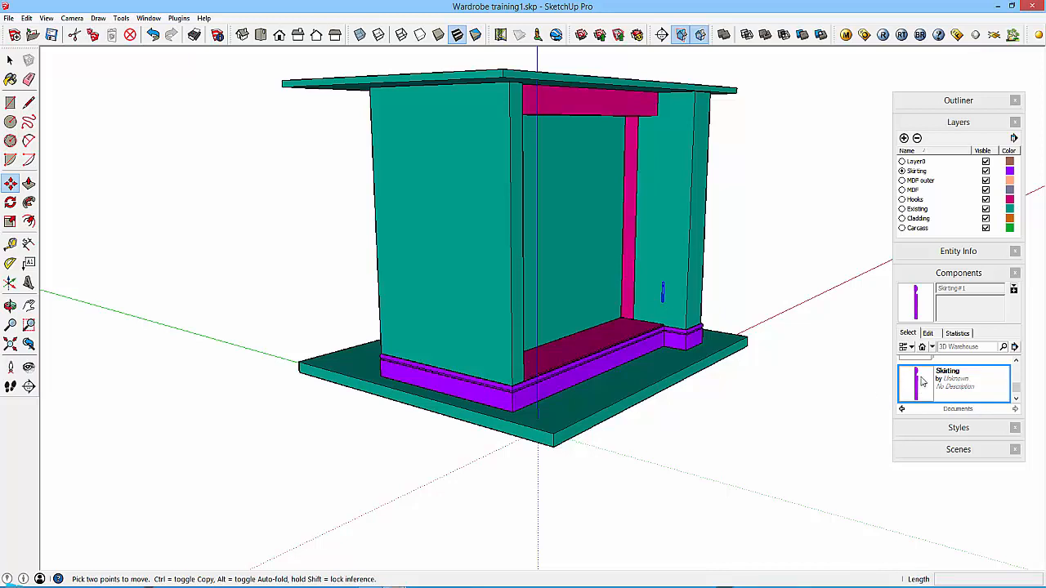
mouse_move(922, 412)
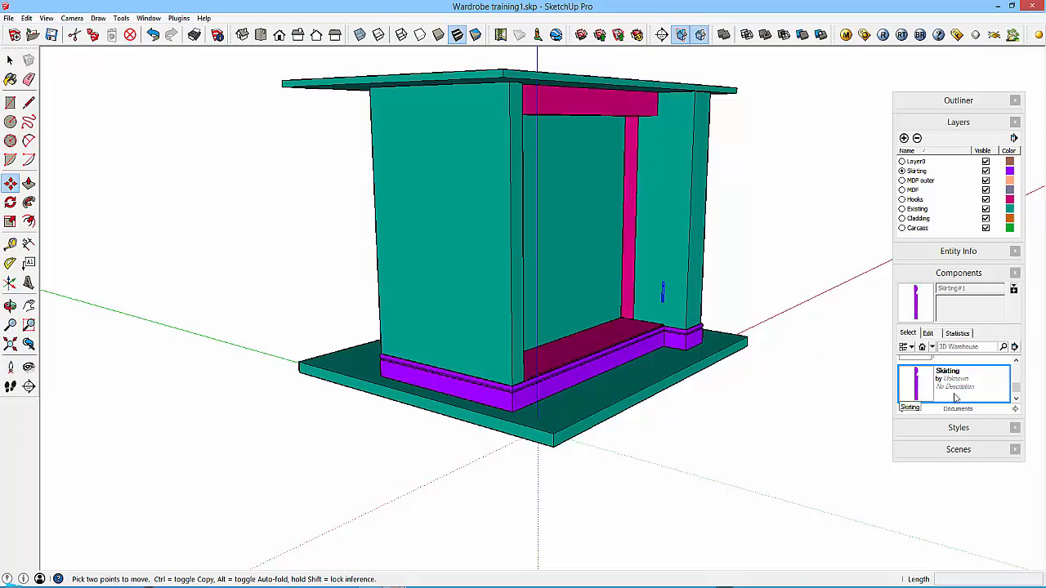
mouse_move(660, 281)
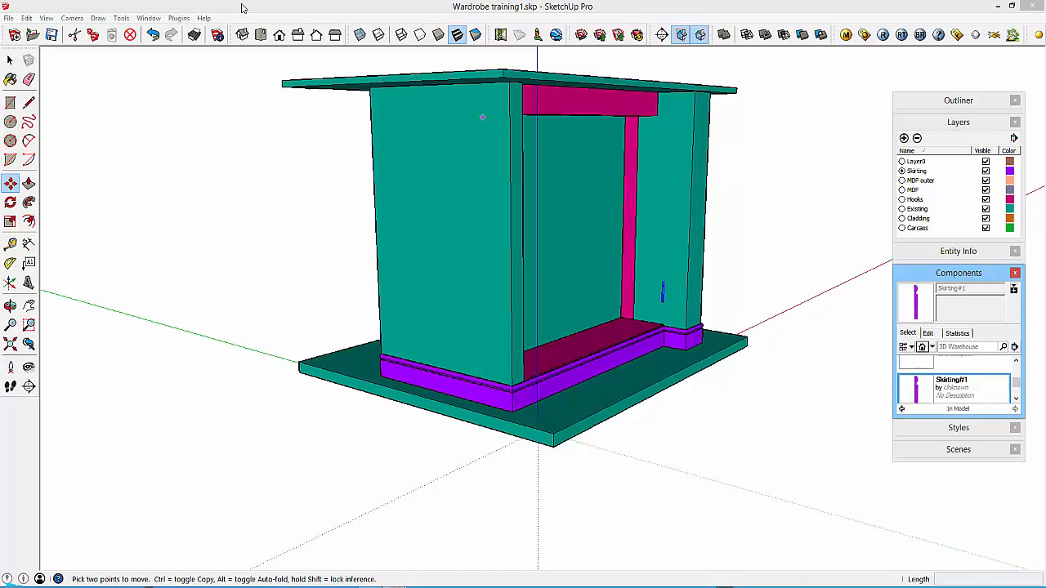
Set down the skirting piece against the back wall and browse to the Skirting component collection.
click(10, 61)
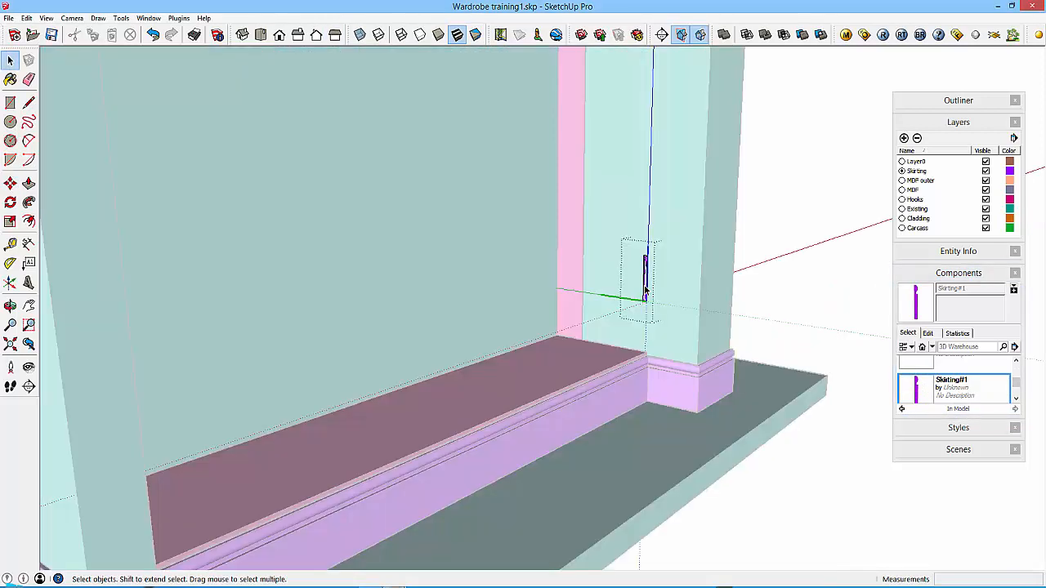
click(30, 183)
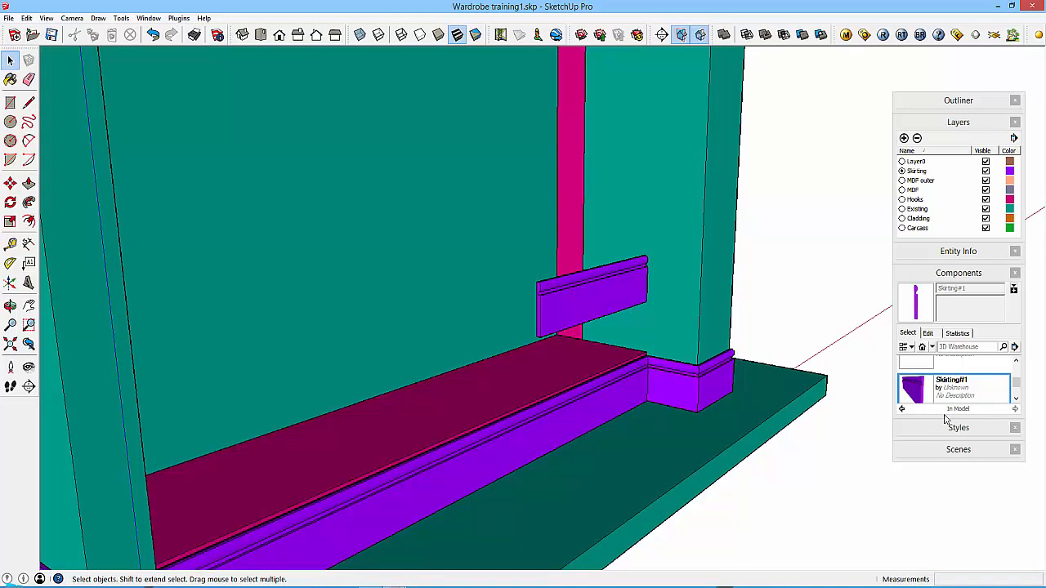
mouse_move(869, 398)
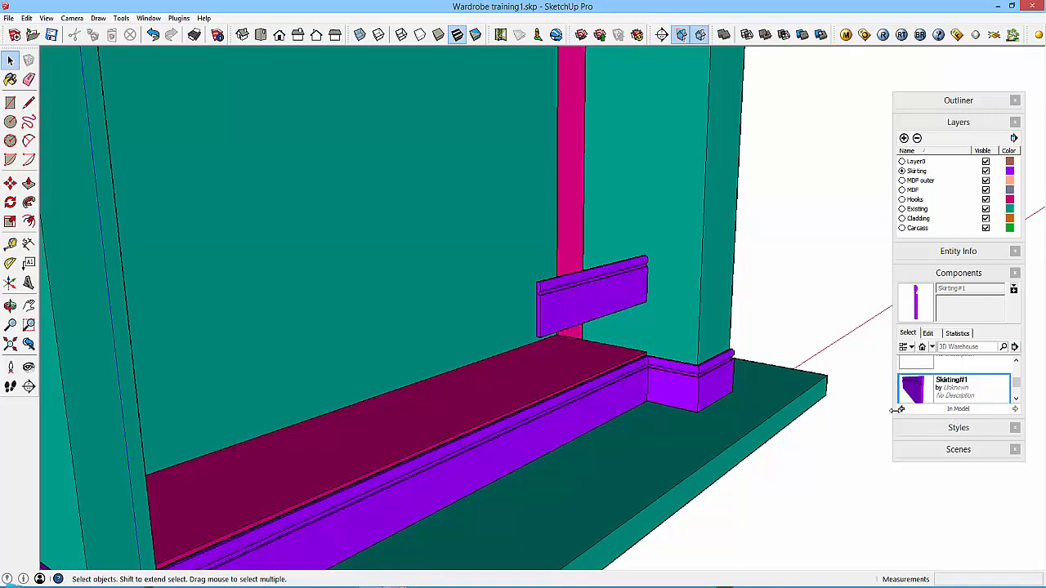
click(902, 408)
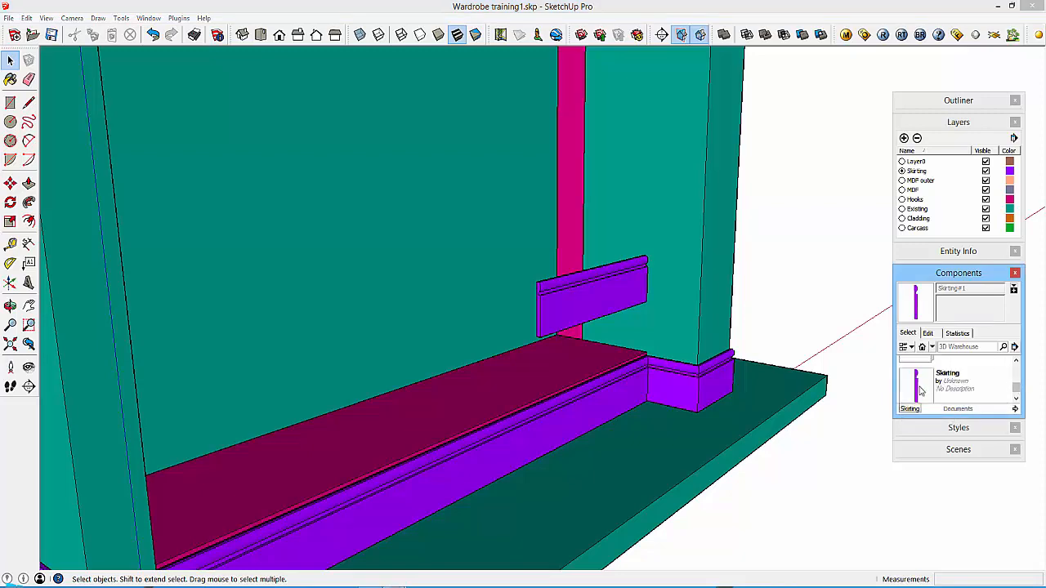
Insert another Skirting profile component outside the wardrobe near its base.
click(10, 183)
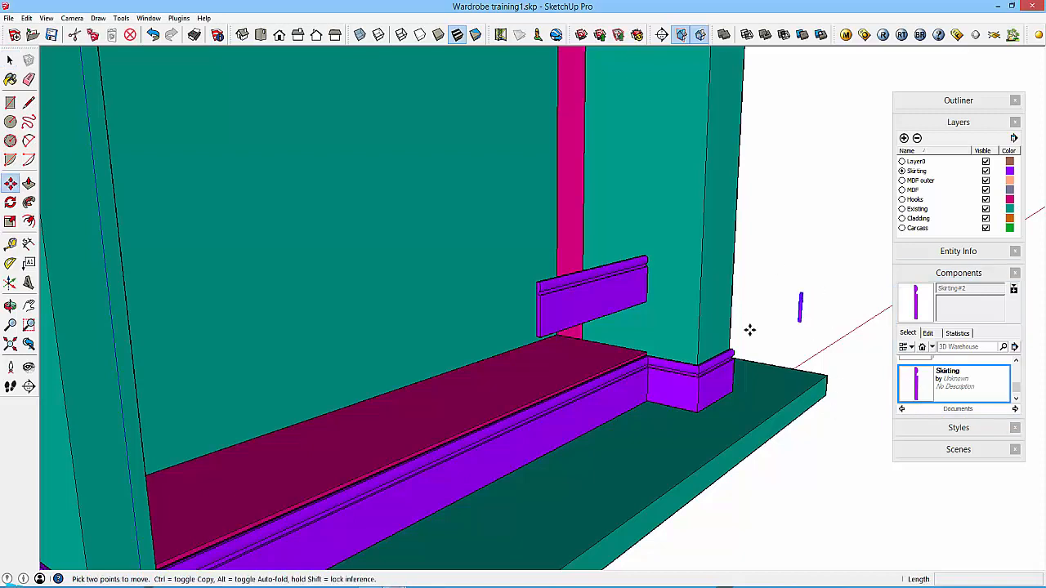
mouse_move(935, 393)
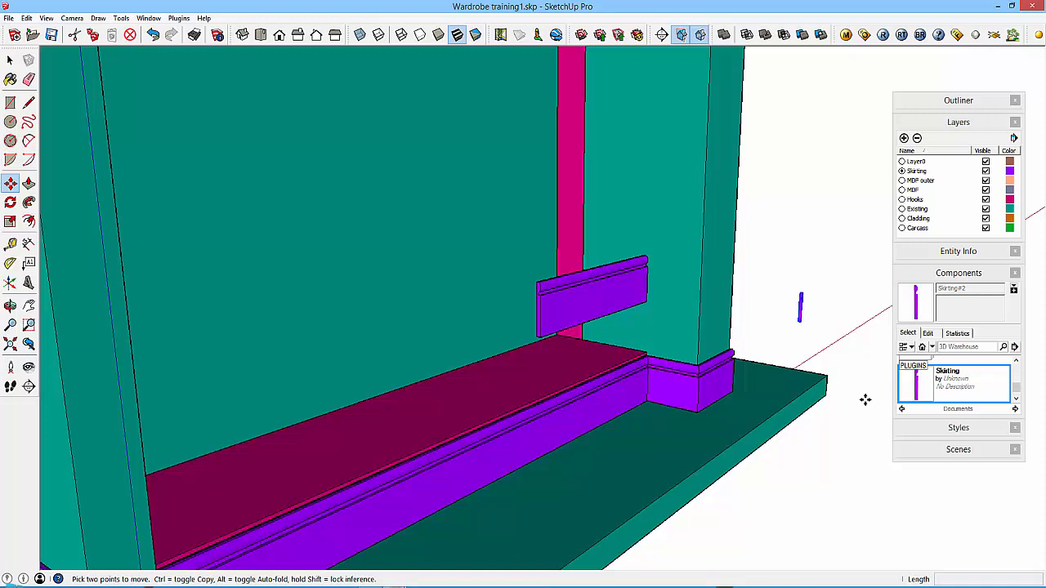
click(12, 61)
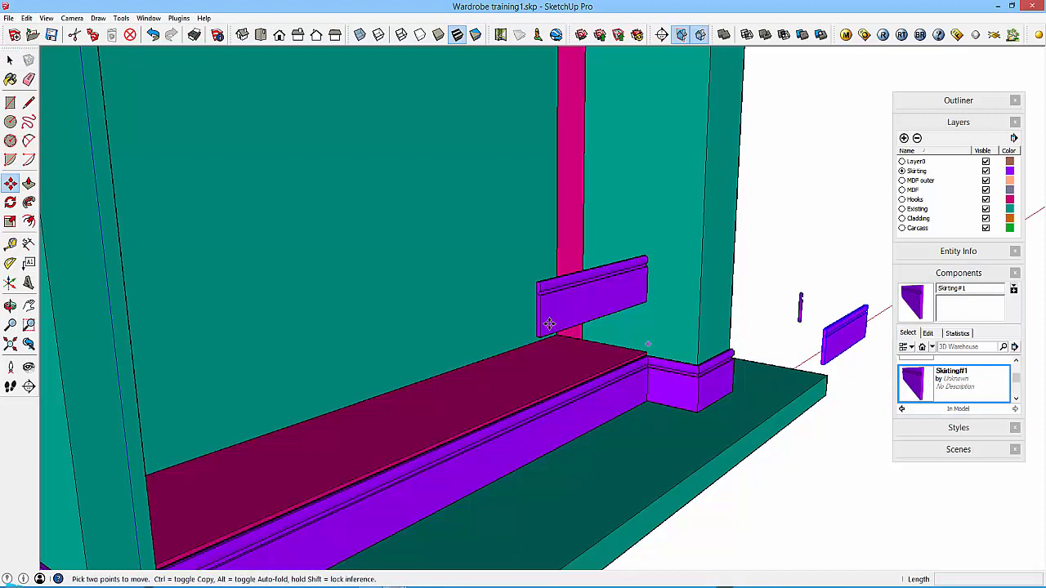
mouse_move(523, 314)
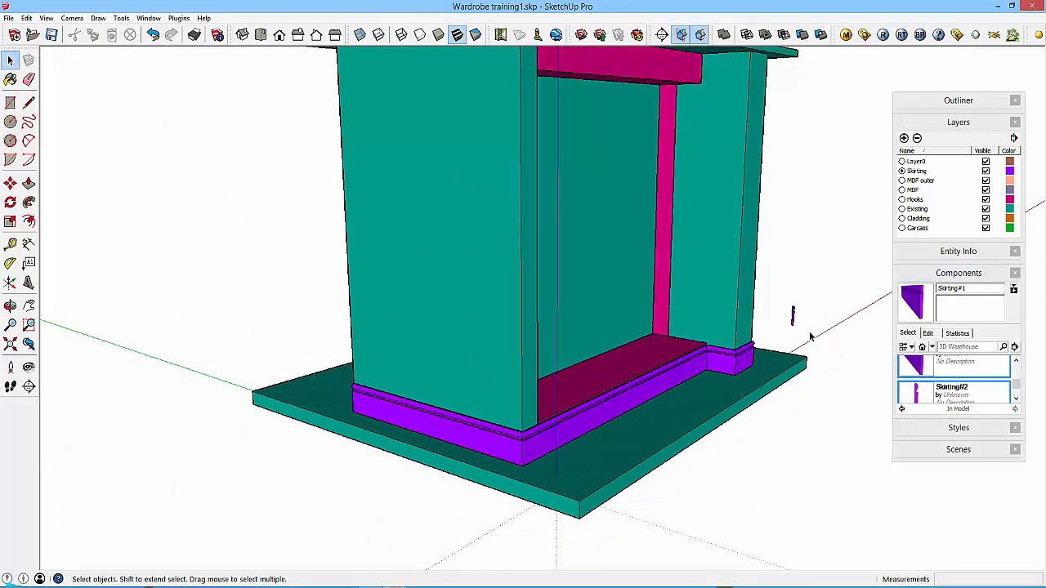
click(1013, 346)
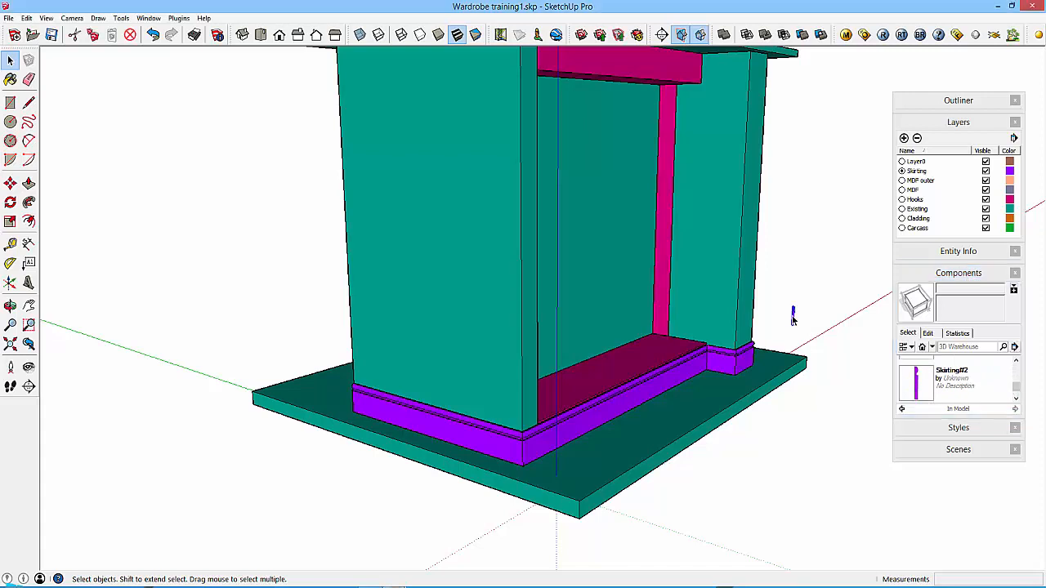
click(10, 183)
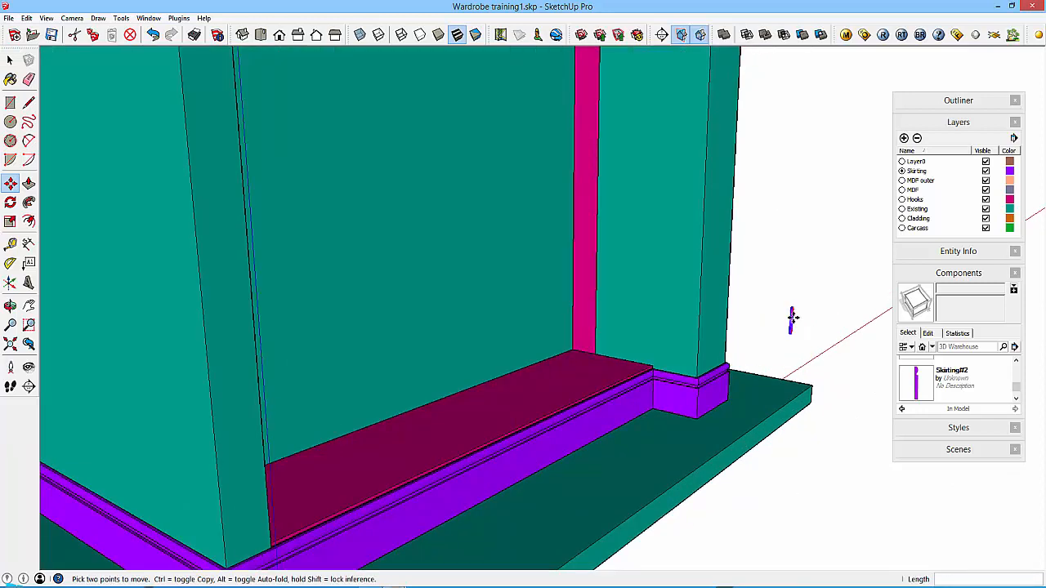
Move the skirting profile to the pelmet corner and start pushing its face 2150mm along the pelmet.
click(10, 203)
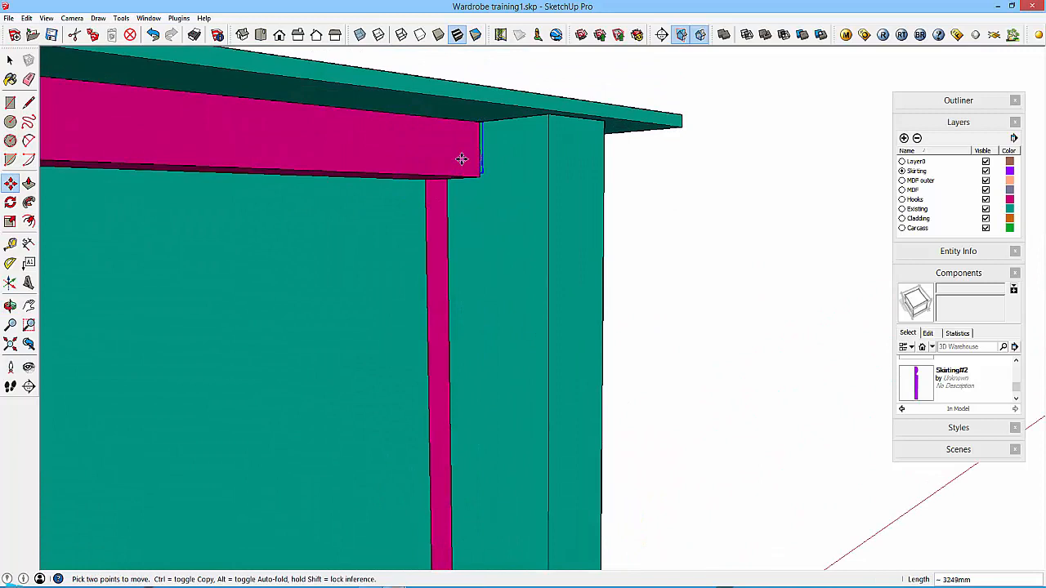
click(10, 60)
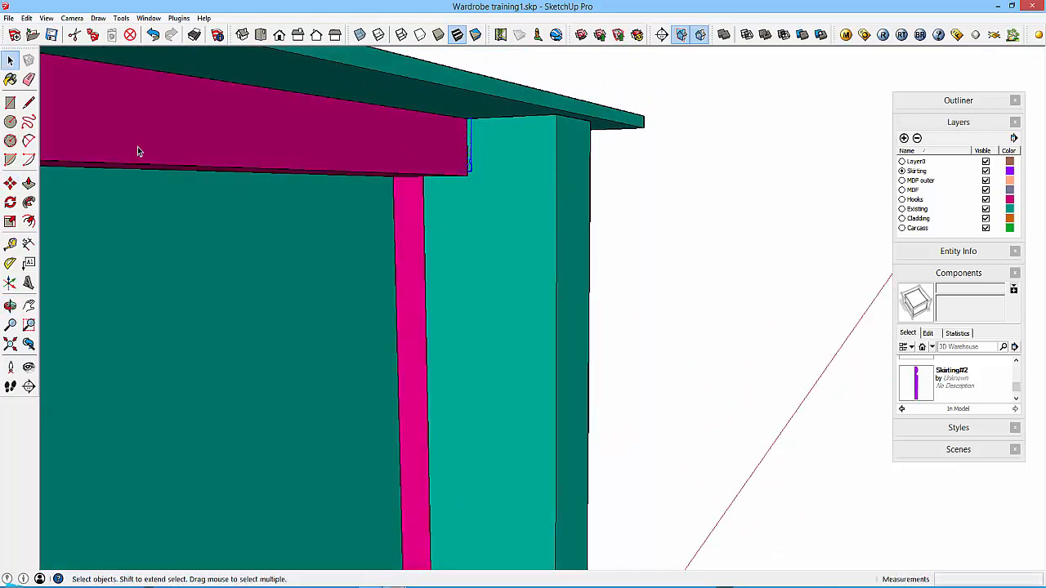
mouse_move(470, 139)
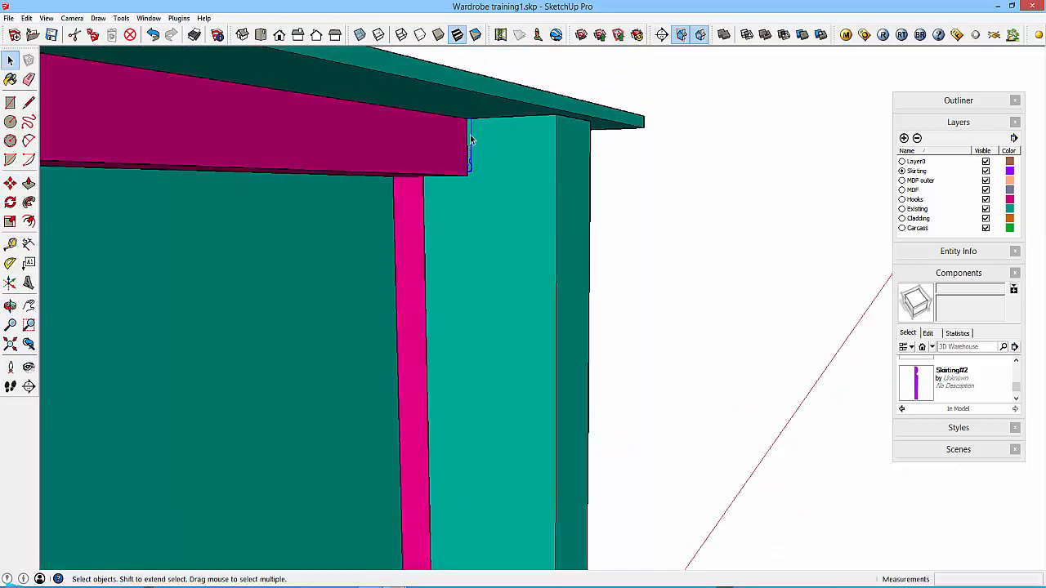
click(9, 183)
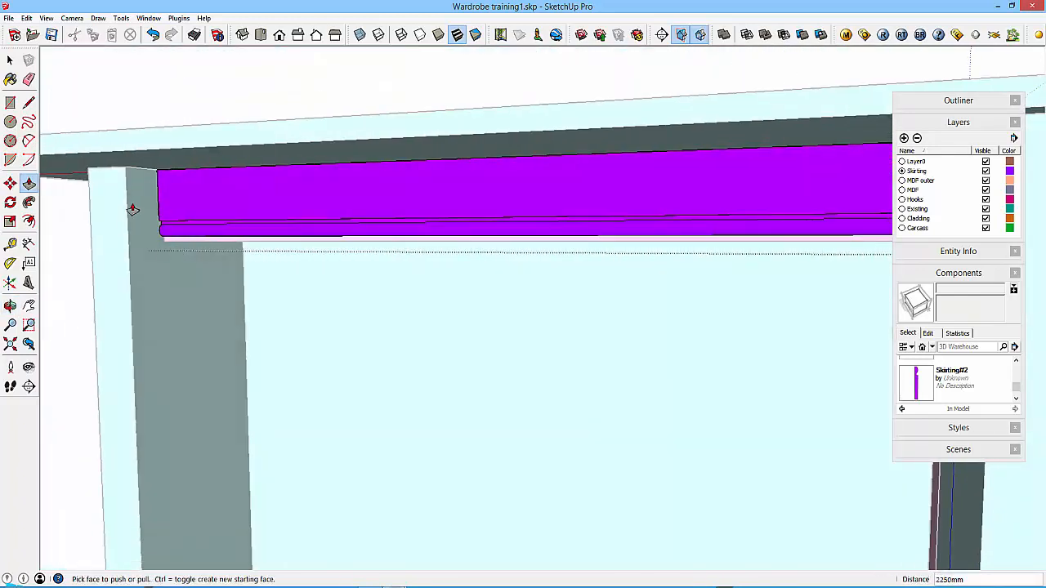
Complete the purple moulding across the full top pelmet and orbit to view the whole wardrobe.
click(10, 58)
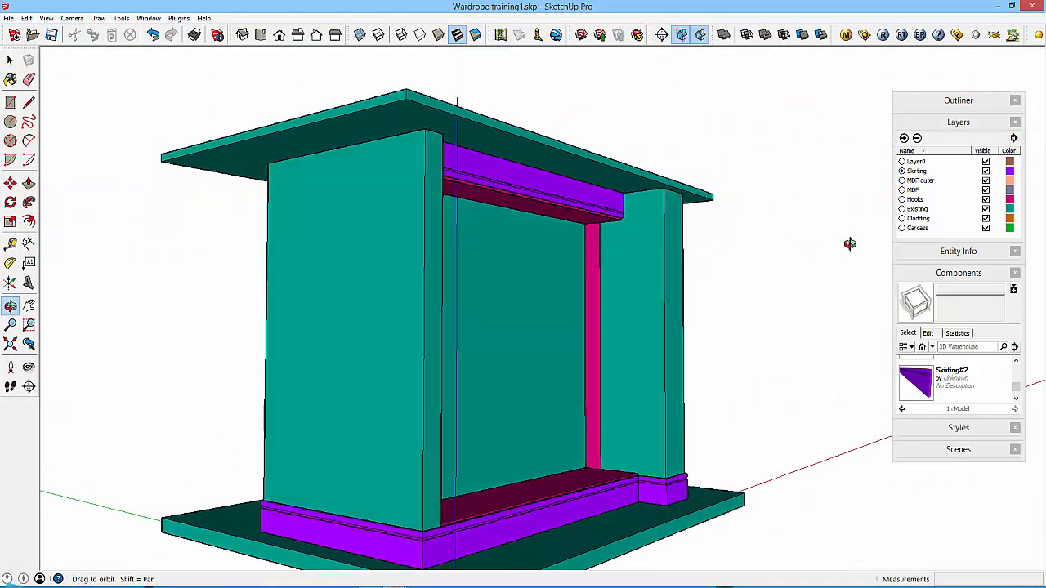
drag(850, 243, 591, 438)
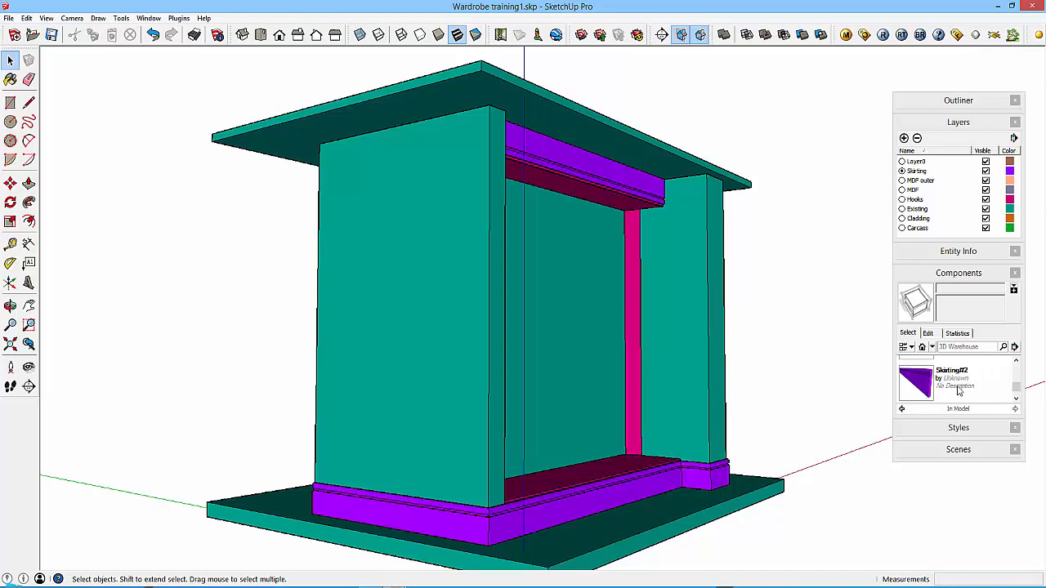
mouse_move(908, 411)
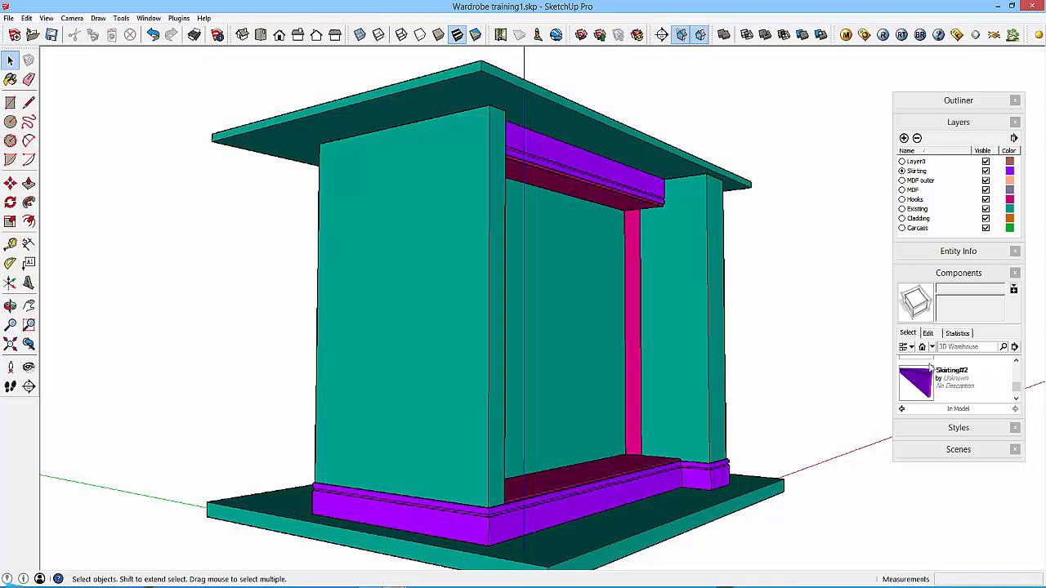
mouse_move(832, 373)
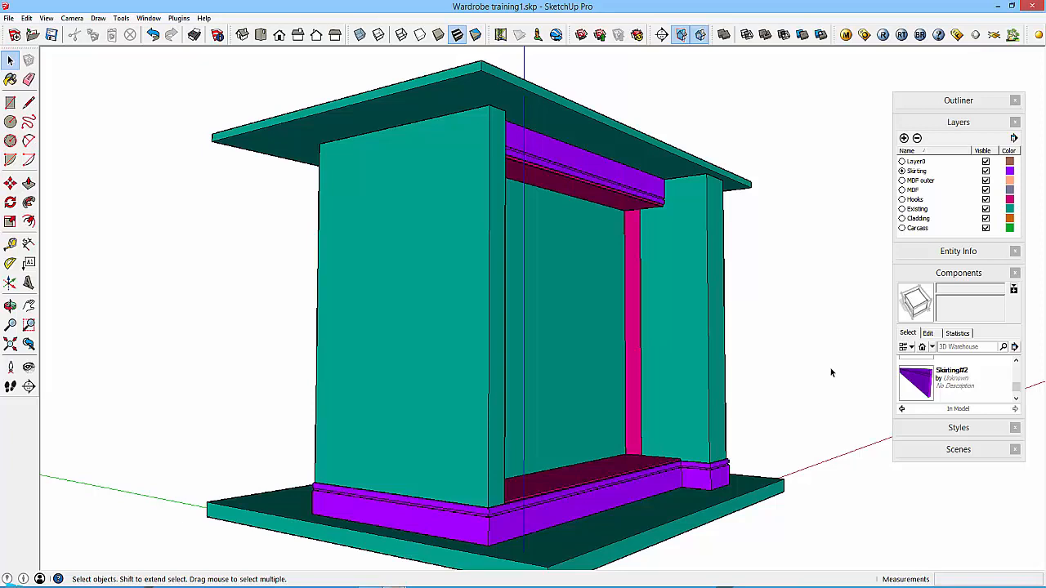
mouse_move(830, 376)
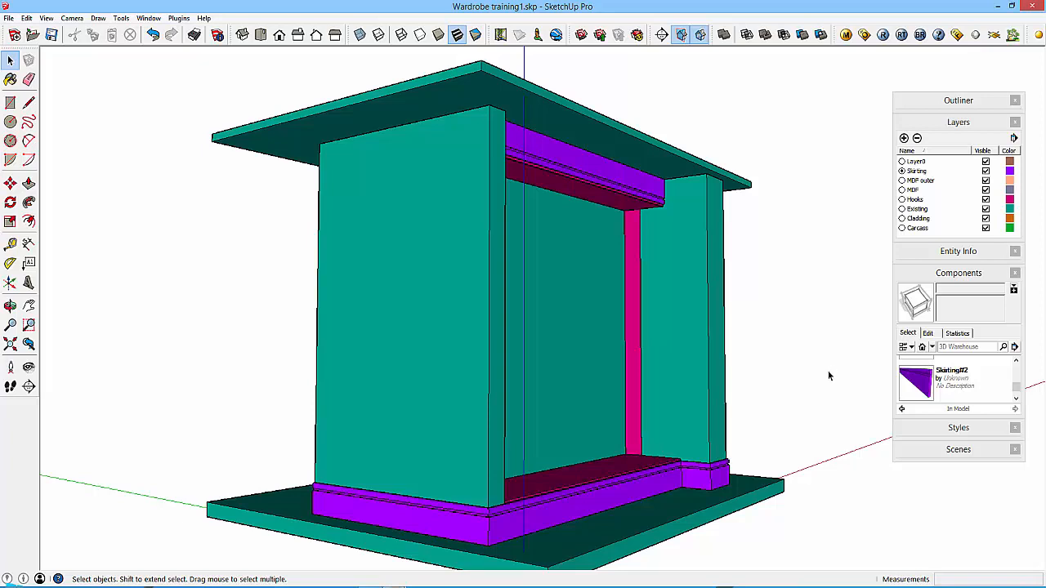
mouse_move(825, 375)
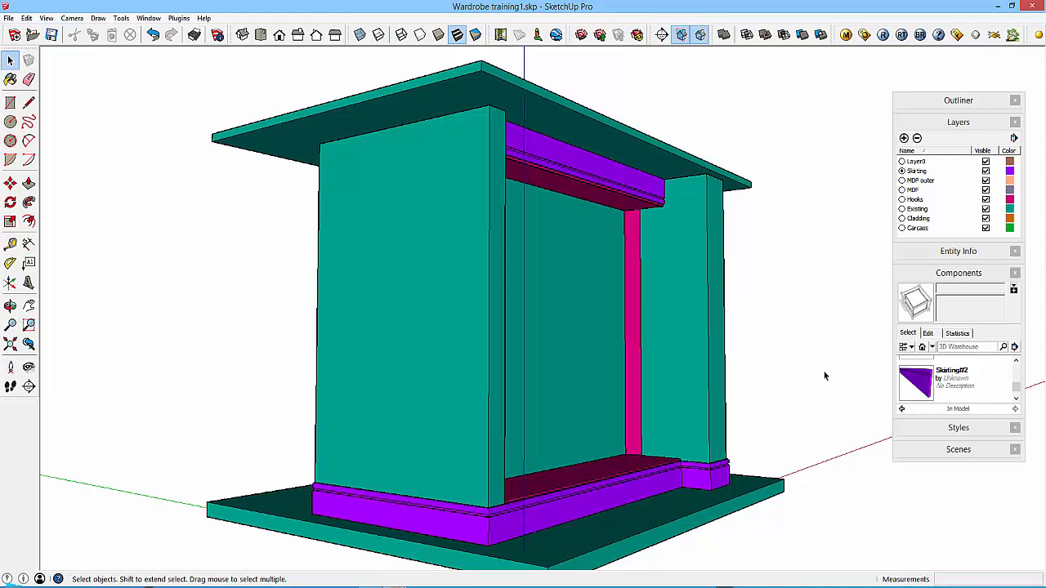
mouse_move(805, 399)
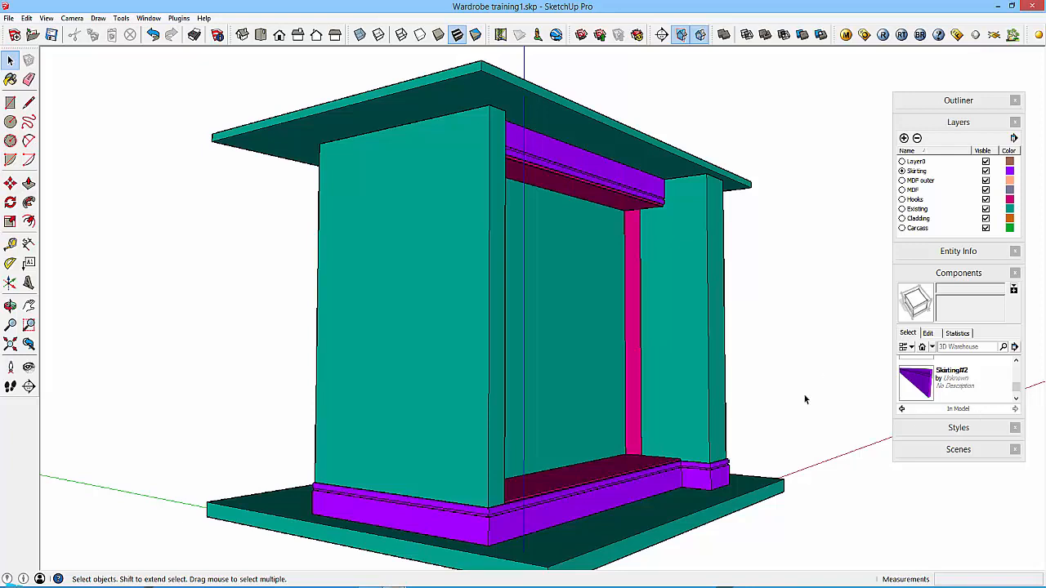
mouse_move(719, 291)
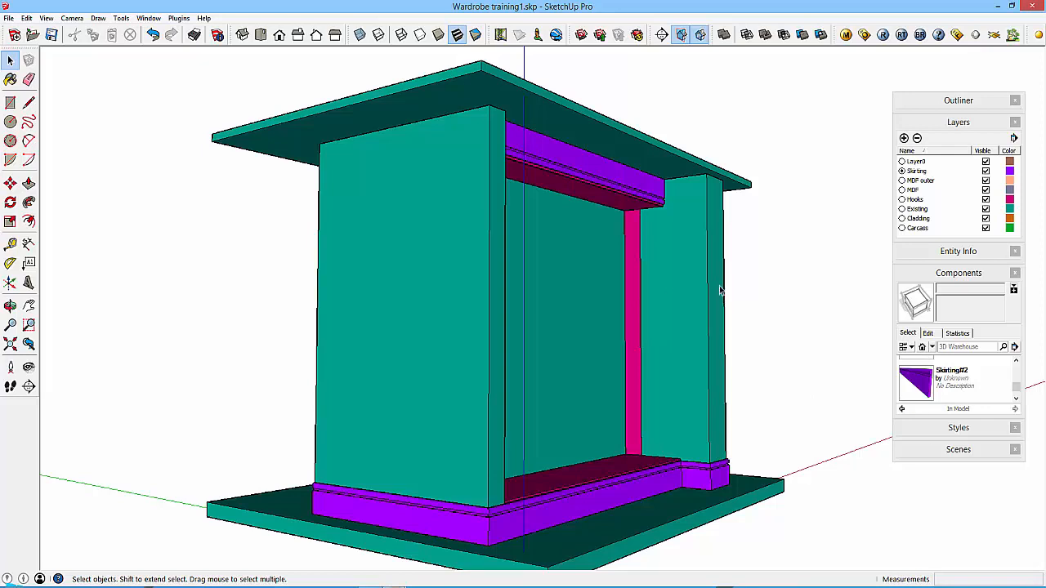